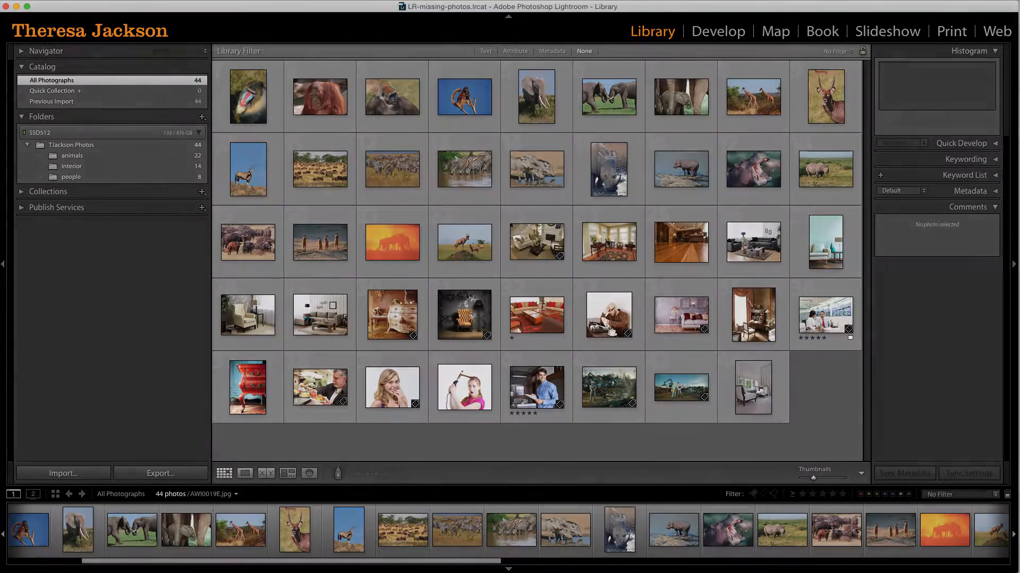
# Expand TJackson Photos and browse the animals, interior and people (8 photos) folders.
pyautogui.click(608, 316)
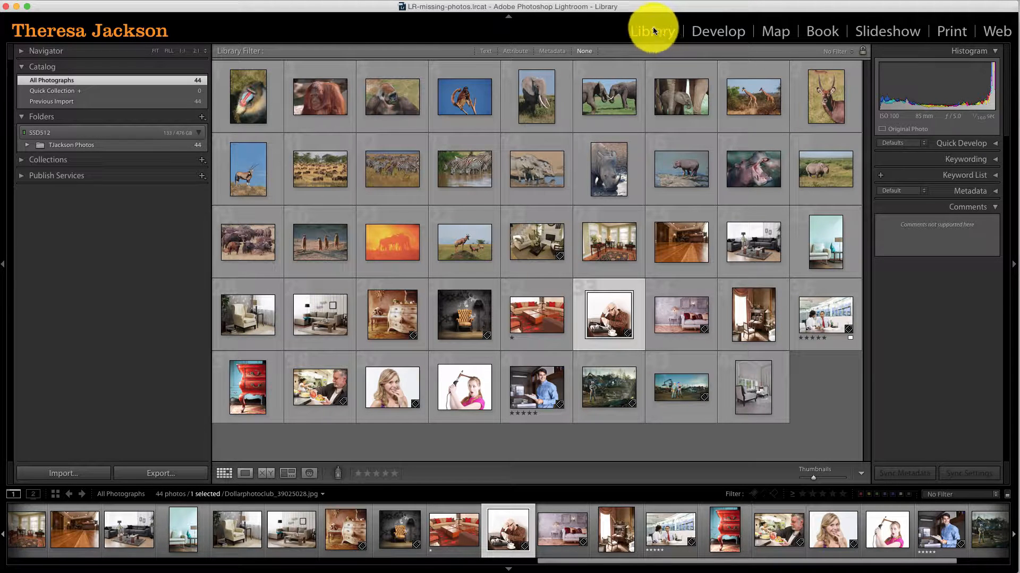
pyautogui.moveTo(154, 144)
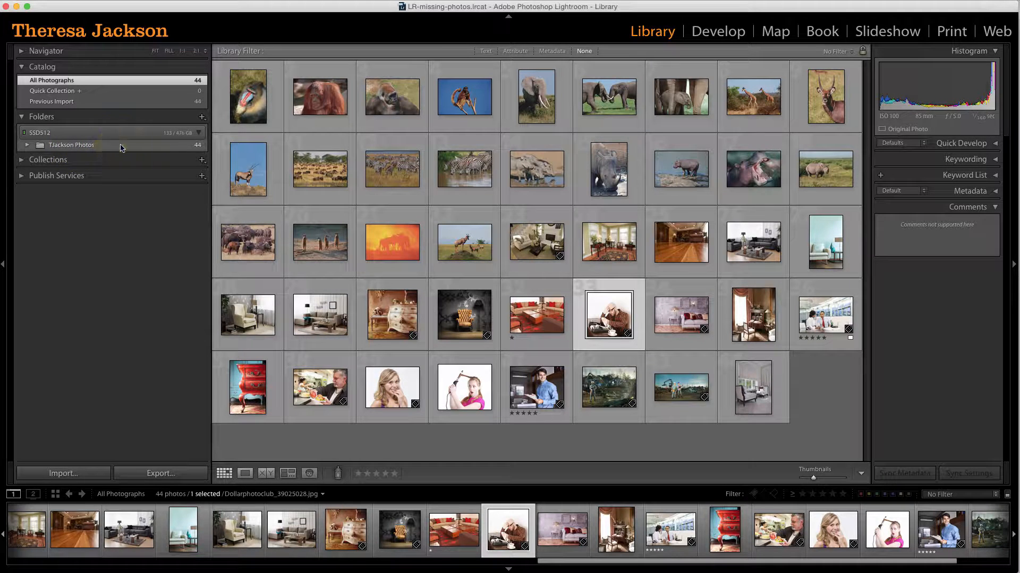
pyautogui.click(27, 145)
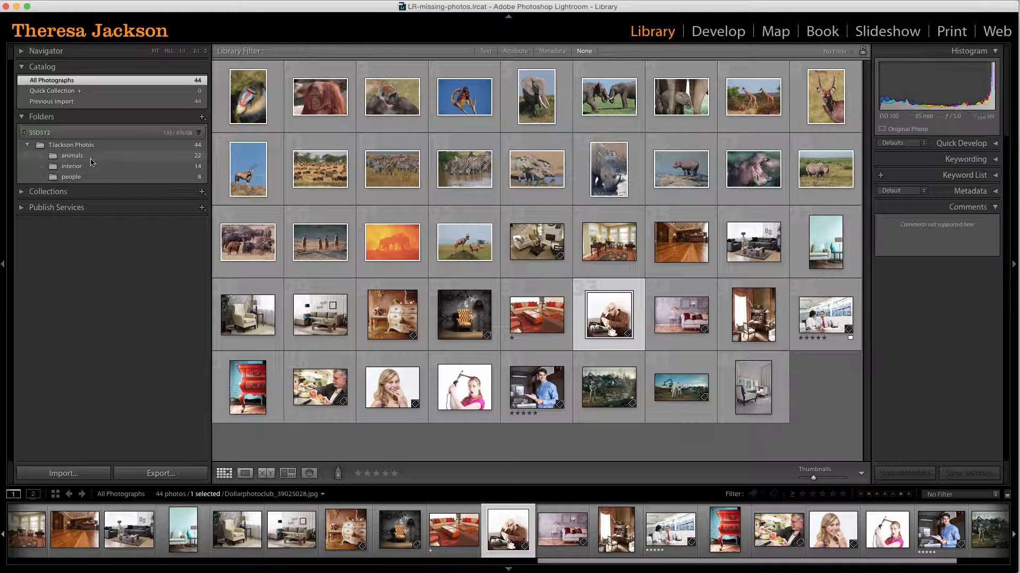
pyautogui.click(72, 155)
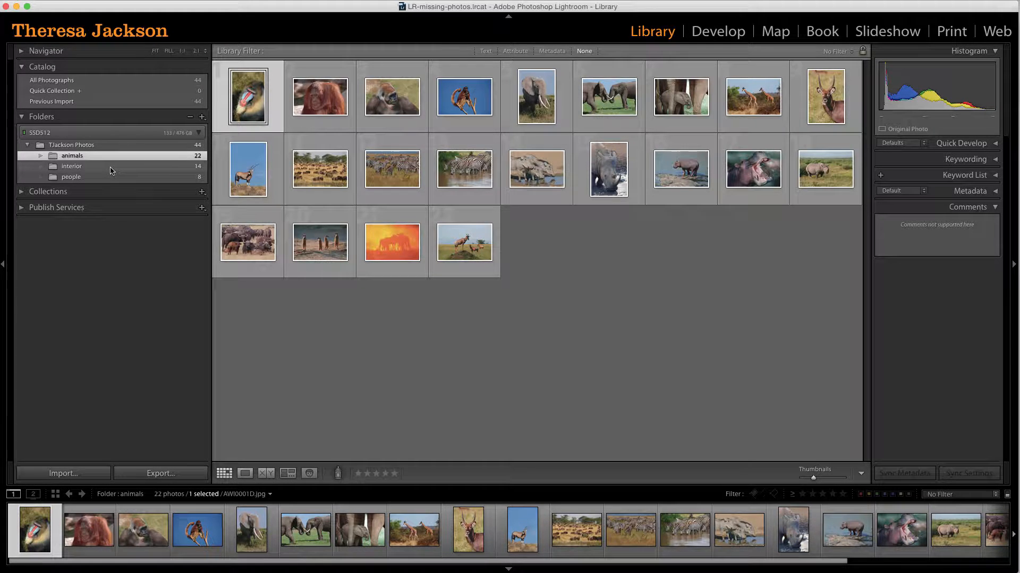
pyautogui.click(72, 166)
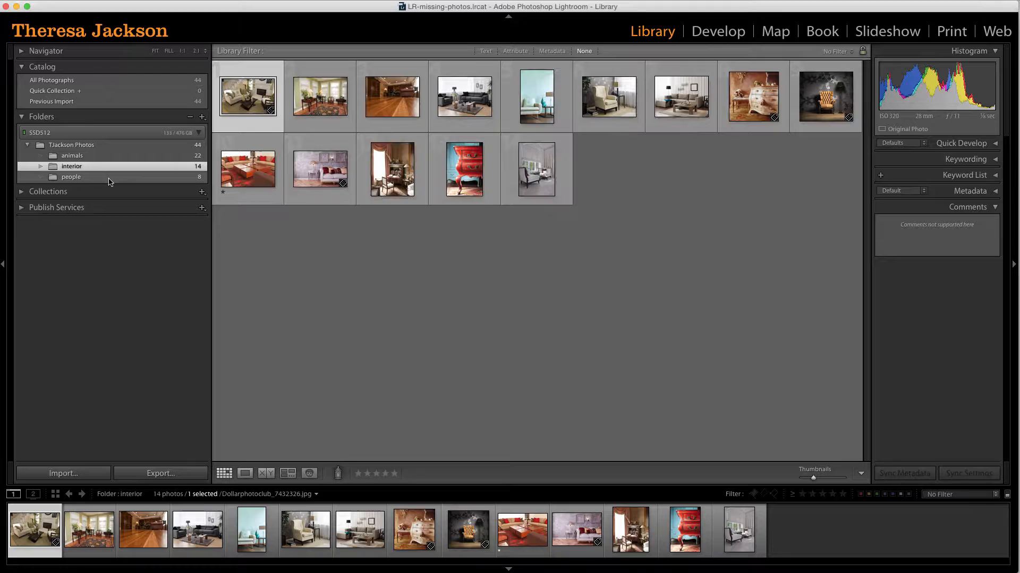
pyautogui.click(71, 177)
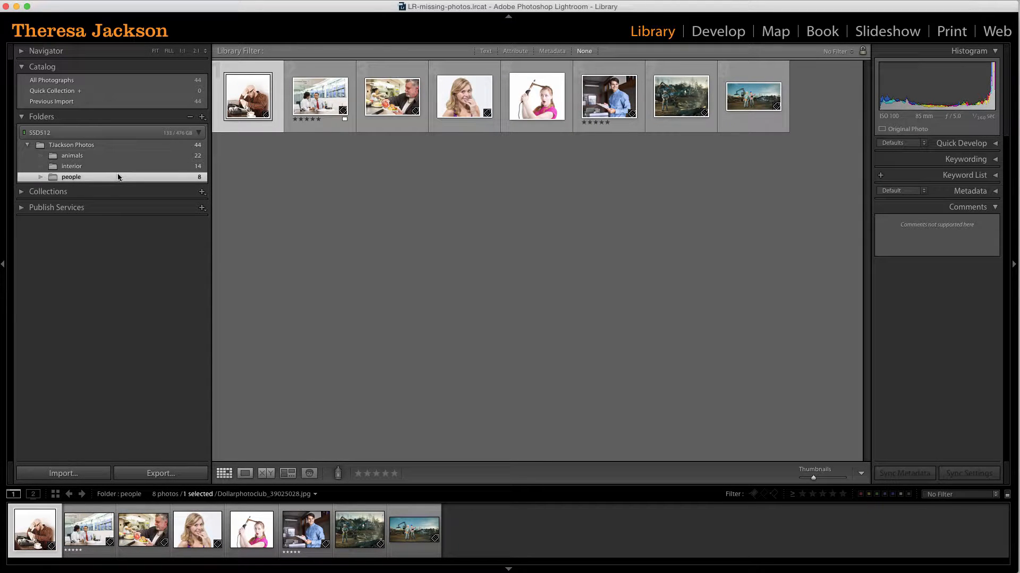
pyautogui.moveTo(127, 176)
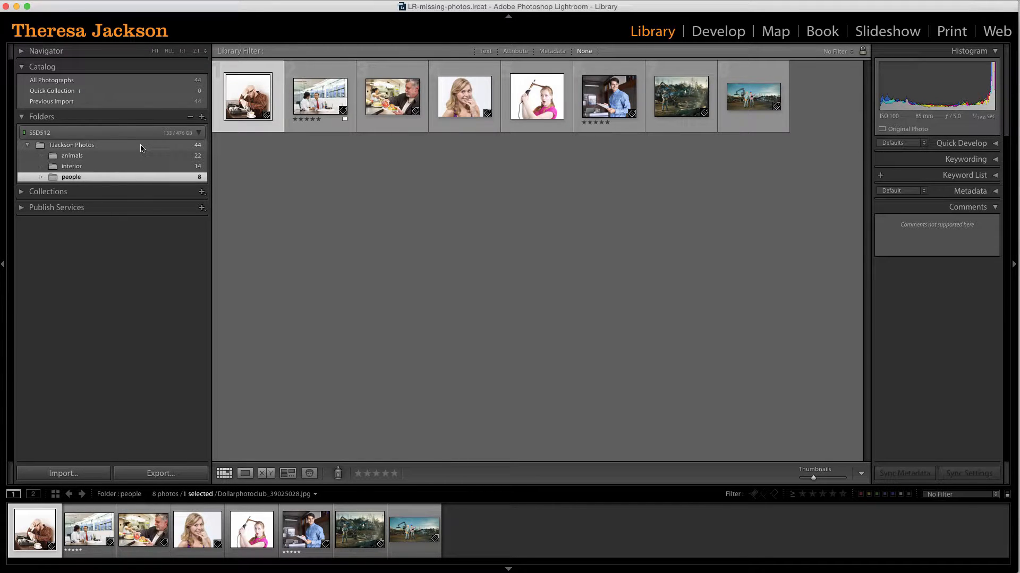
pyautogui.moveTo(115, 151)
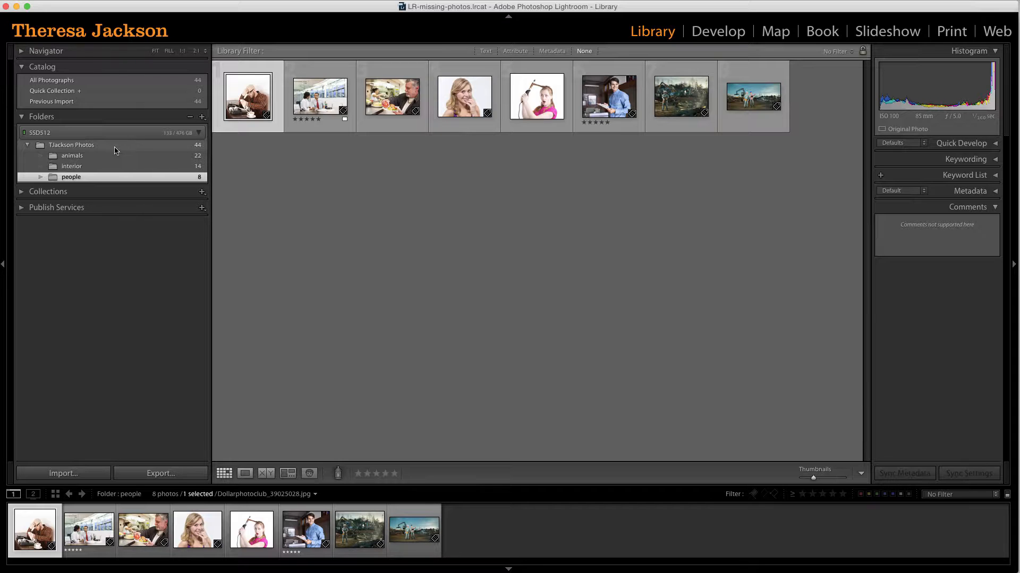
pyautogui.moveTo(139, 150)
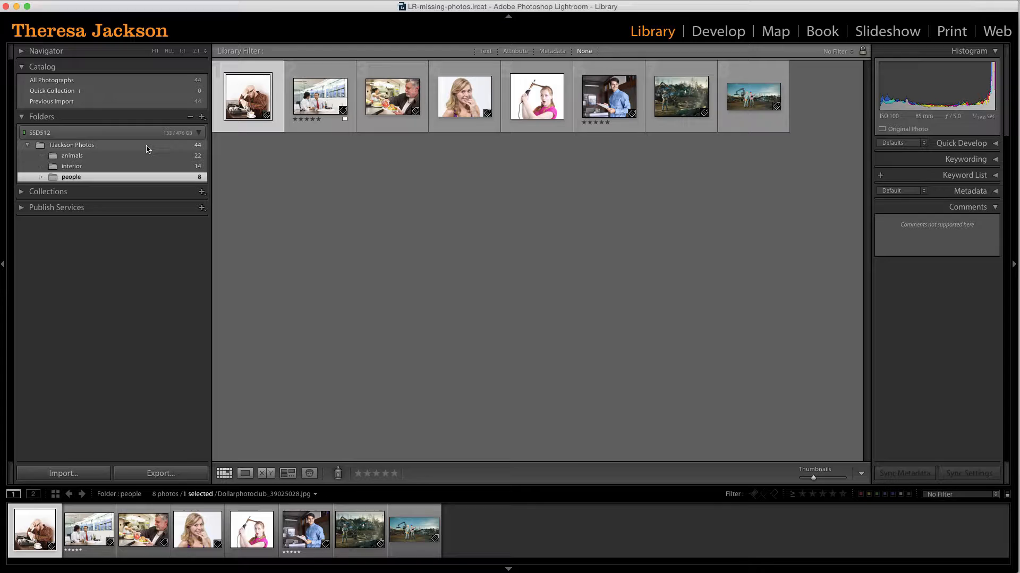
# Open the context menu for the TJackson Photos folder.
pyautogui.rightClick(72, 144)
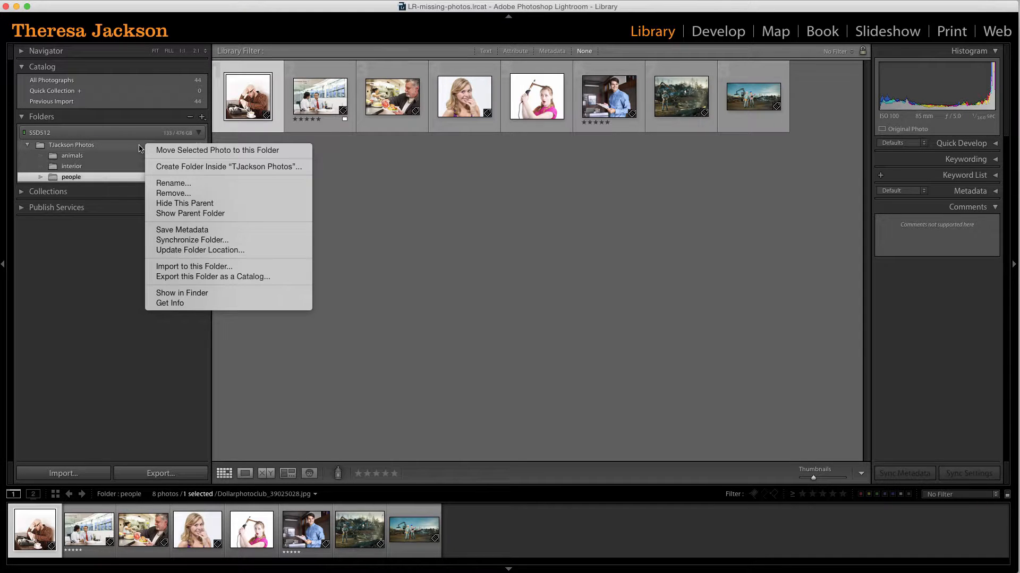
pyautogui.moveTo(216, 150)
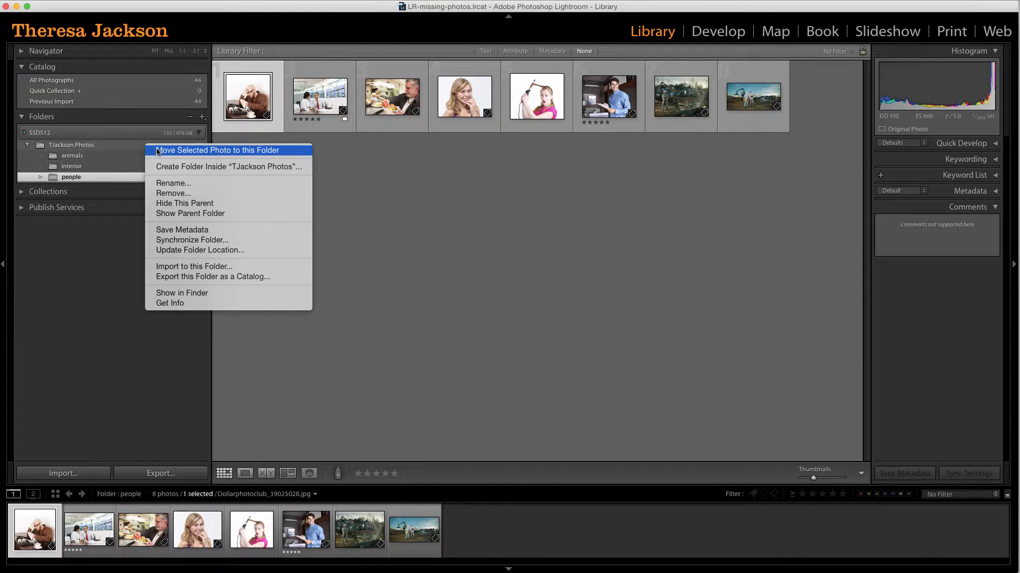
pyautogui.moveTo(192, 296)
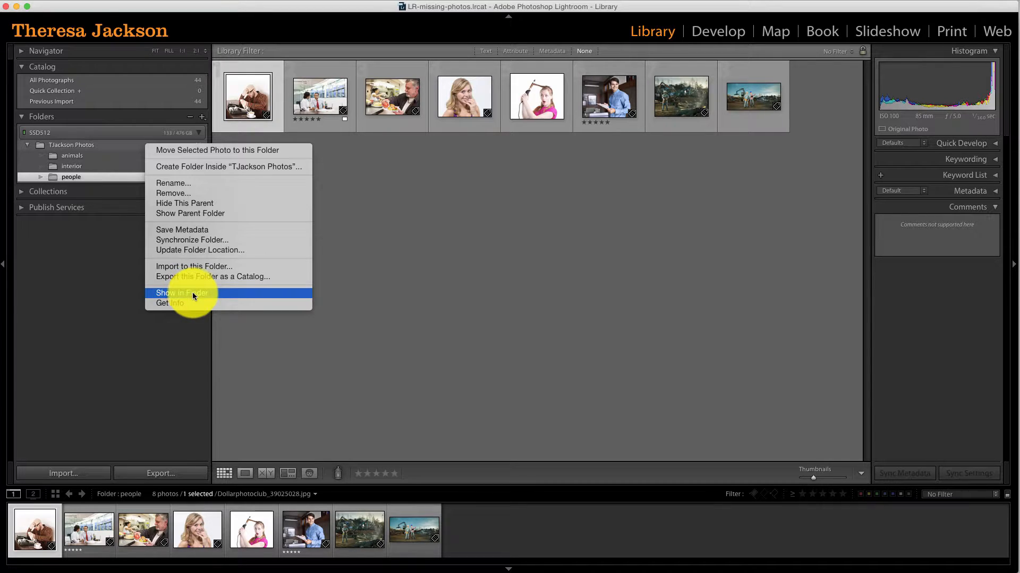
pyautogui.moveTo(197, 298)
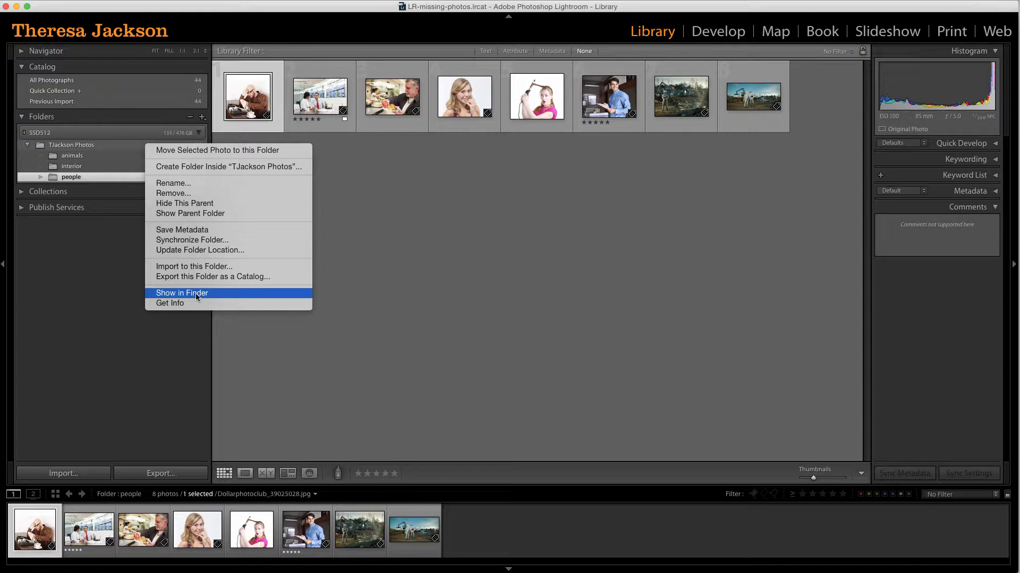
# Reveal the TJackson Photos folder in Finder.
pyautogui.click(182, 292)
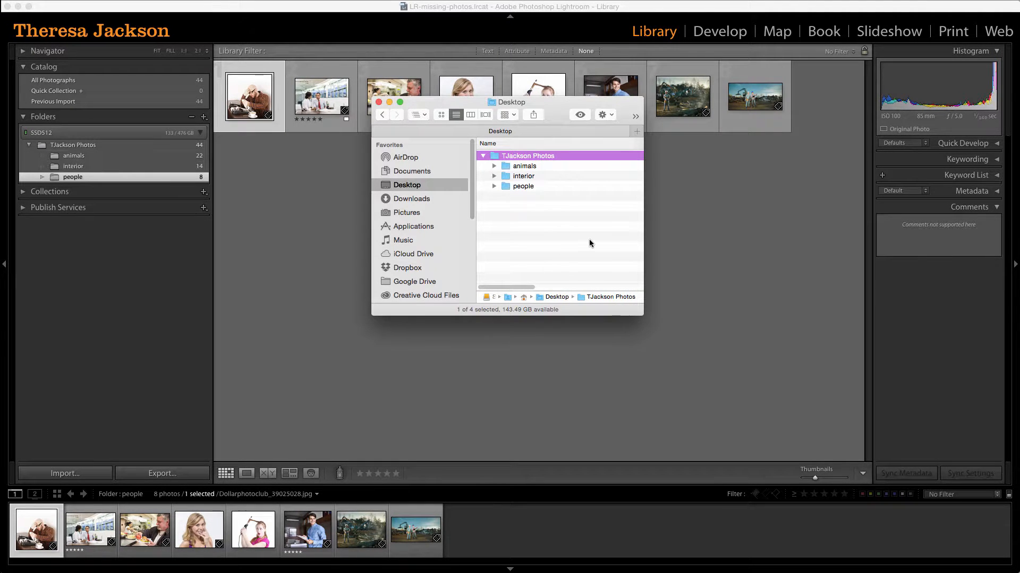
pyautogui.moveTo(598, 250)
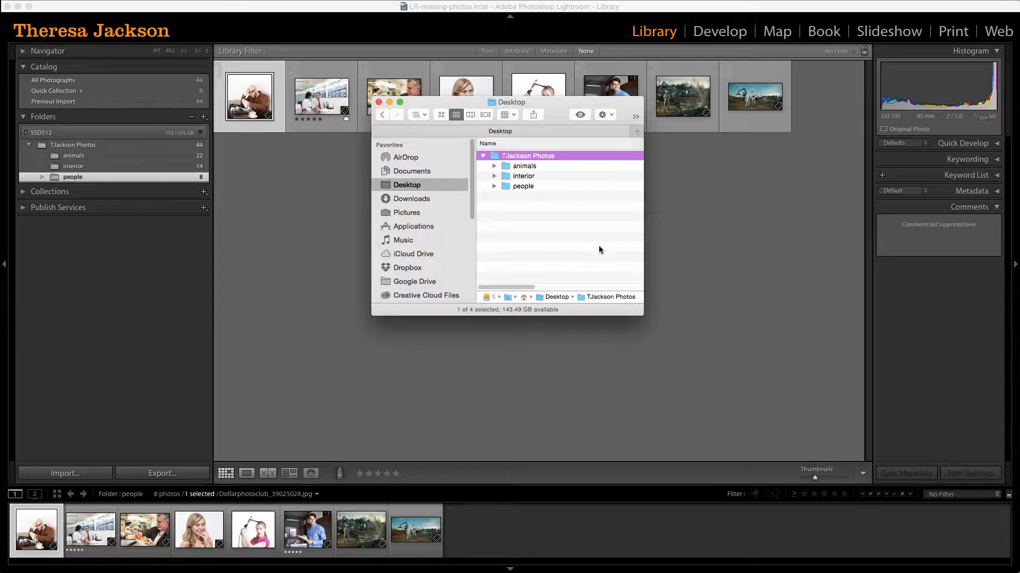
pyautogui.moveTo(543, 160)
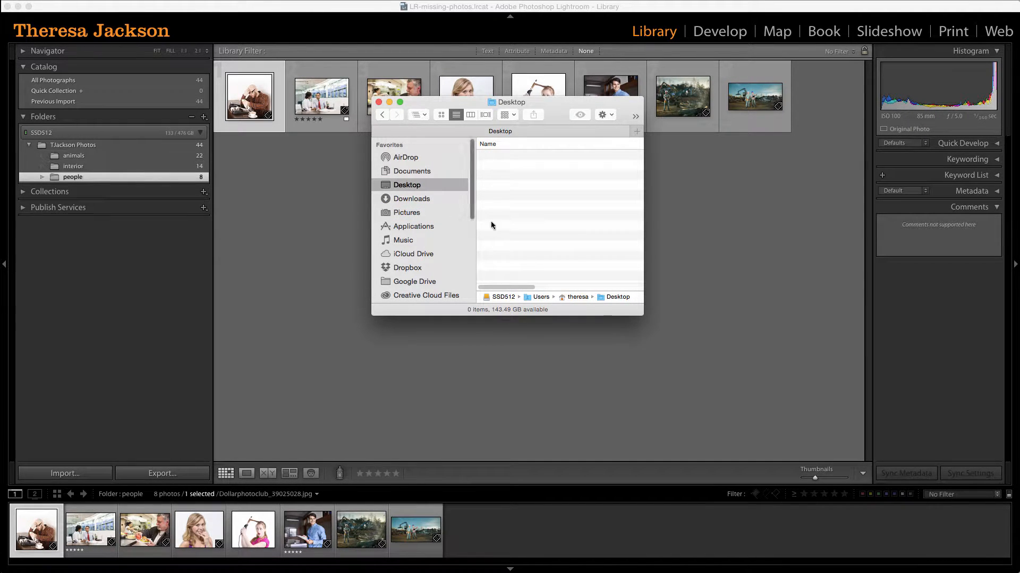
pyautogui.moveTo(514, 219)
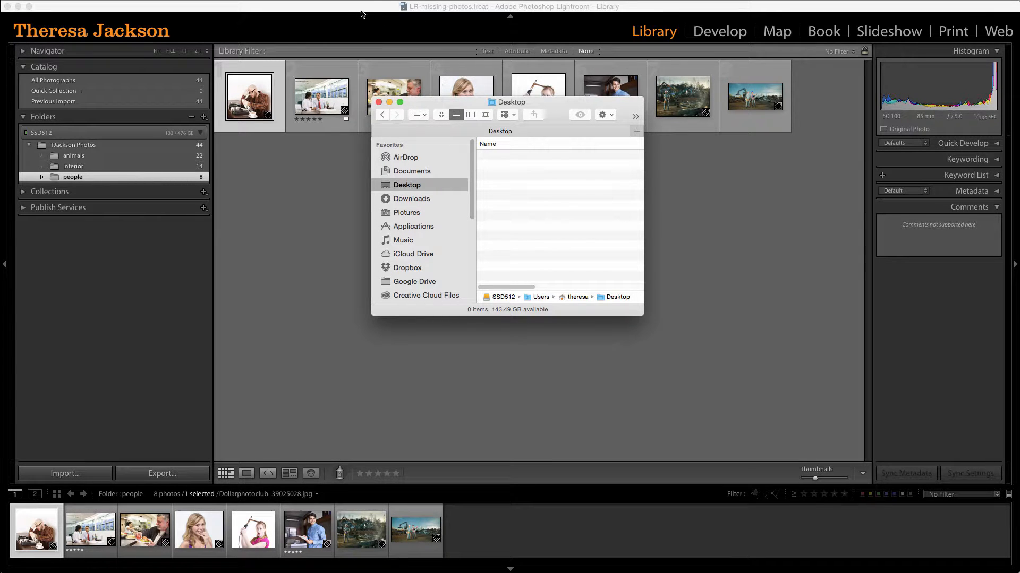
# Back in Lightroom, enlarge thumbnails and flag missing Dollarphotoclub_39025028.jpg for locating.
pyautogui.click(379, 102)
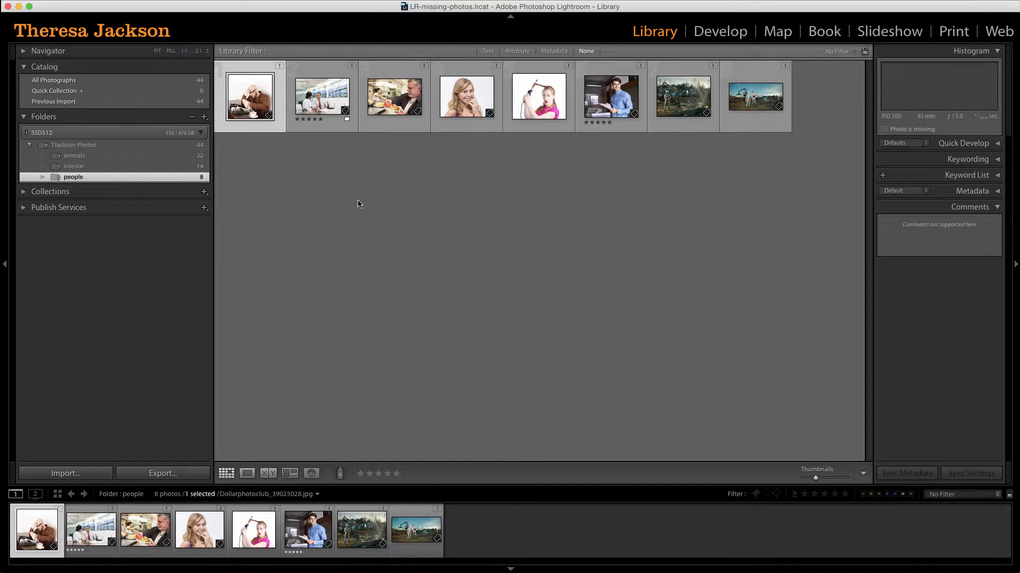
pyautogui.moveTo(822, 484)
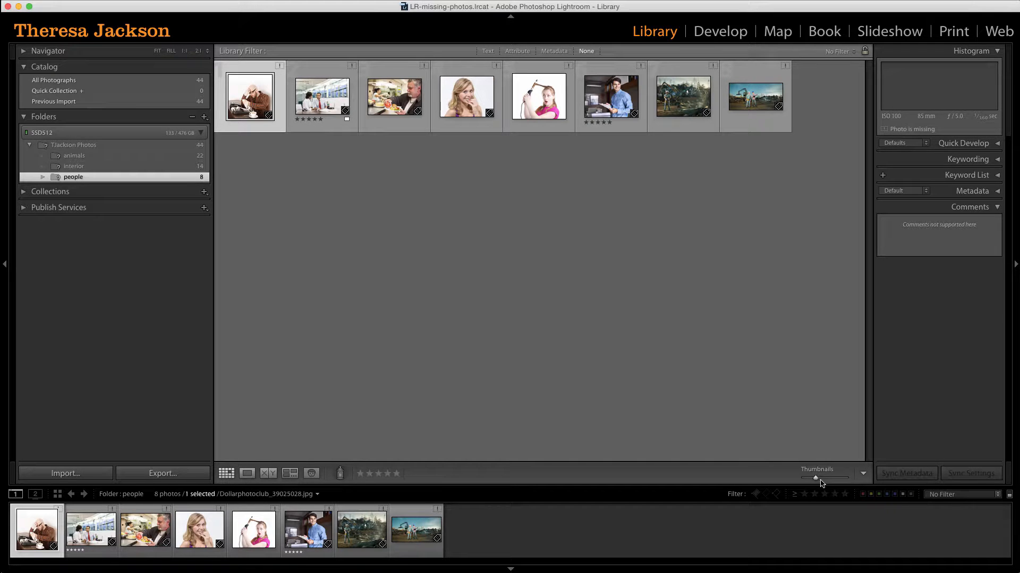
pyautogui.moveTo(816, 476); pyautogui.dragTo(839, 477)
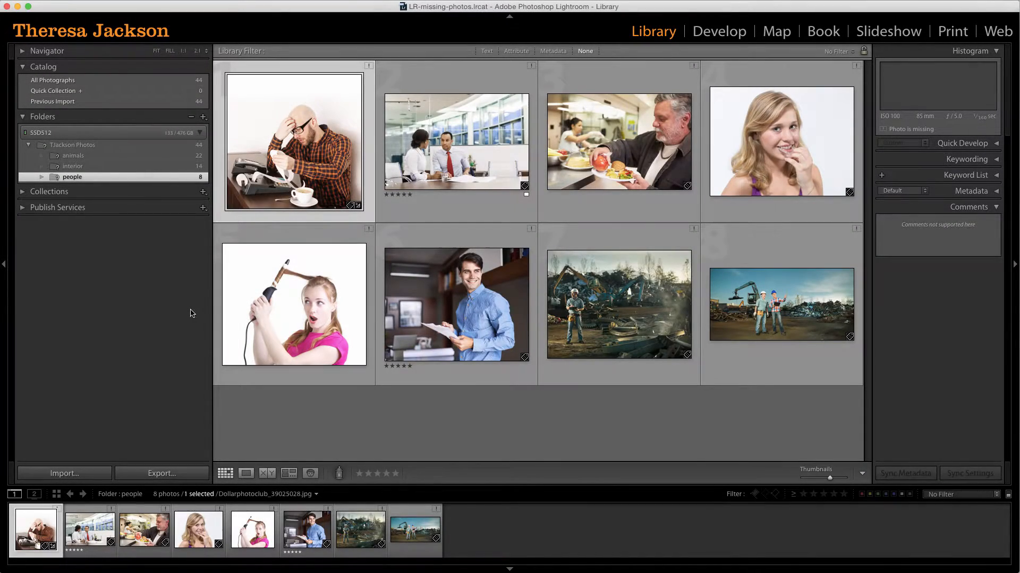
pyautogui.moveTo(183, 297)
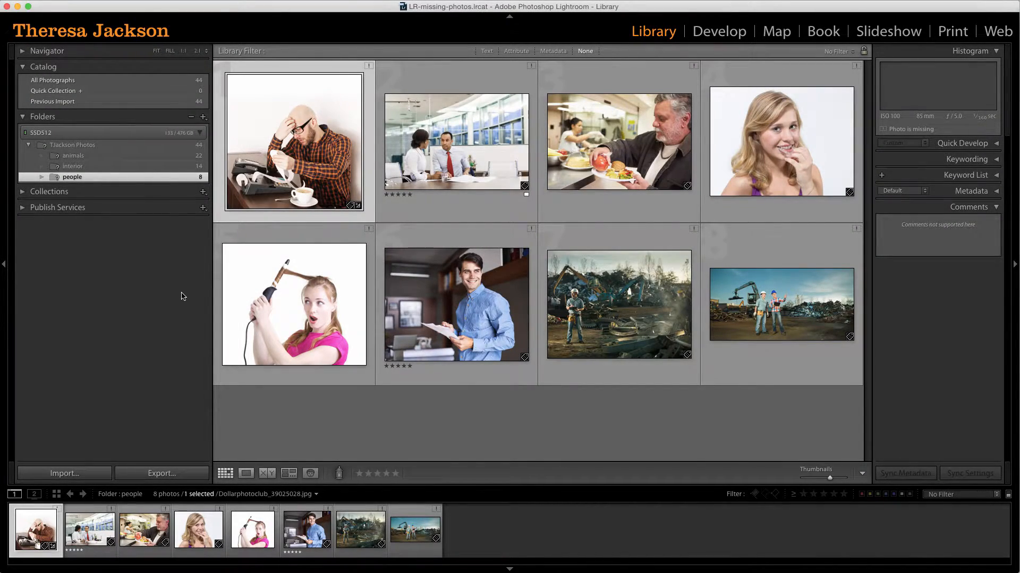
pyautogui.moveTo(176, 300)
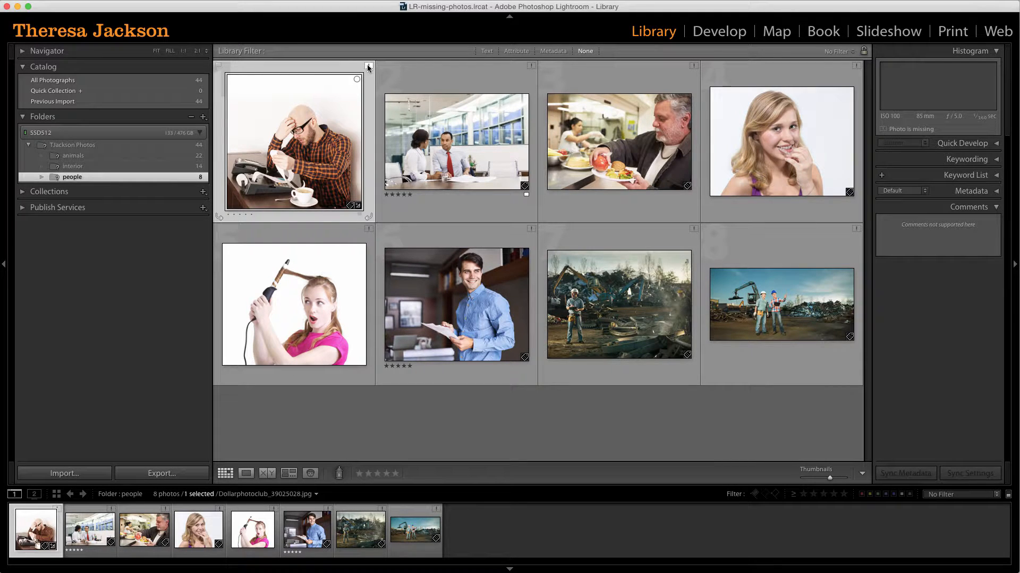
pyautogui.click(356, 79)
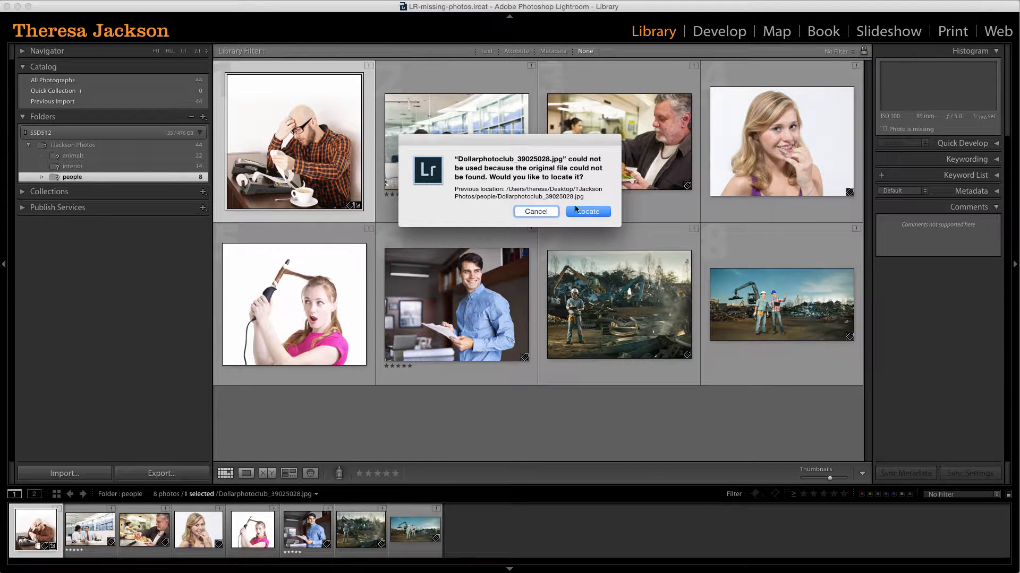
# Locate Dollarphotoclub_39025028.jpg in TJackson Photos > people as the new location.
pyautogui.click(586, 212)
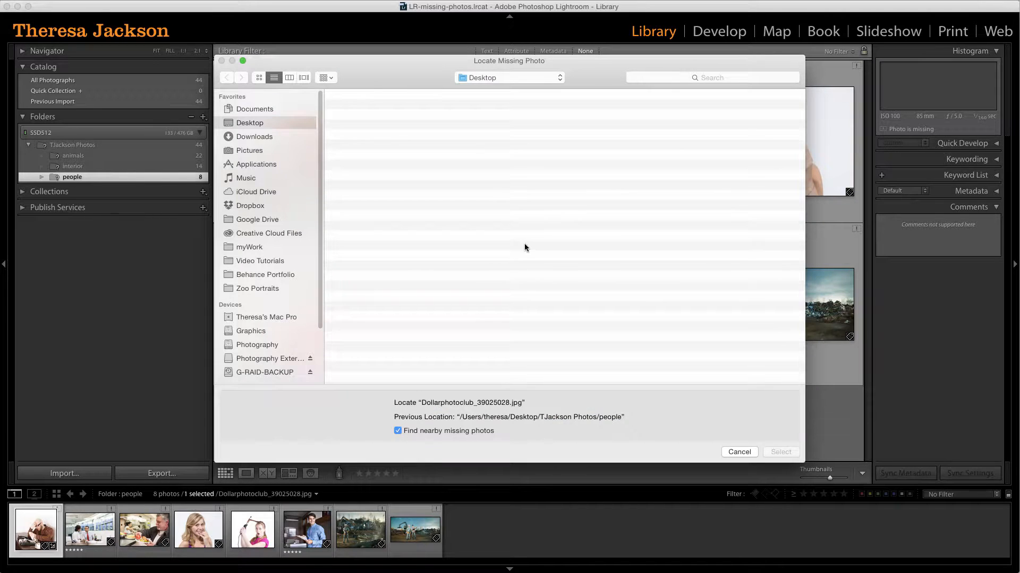
pyautogui.click(249, 151)
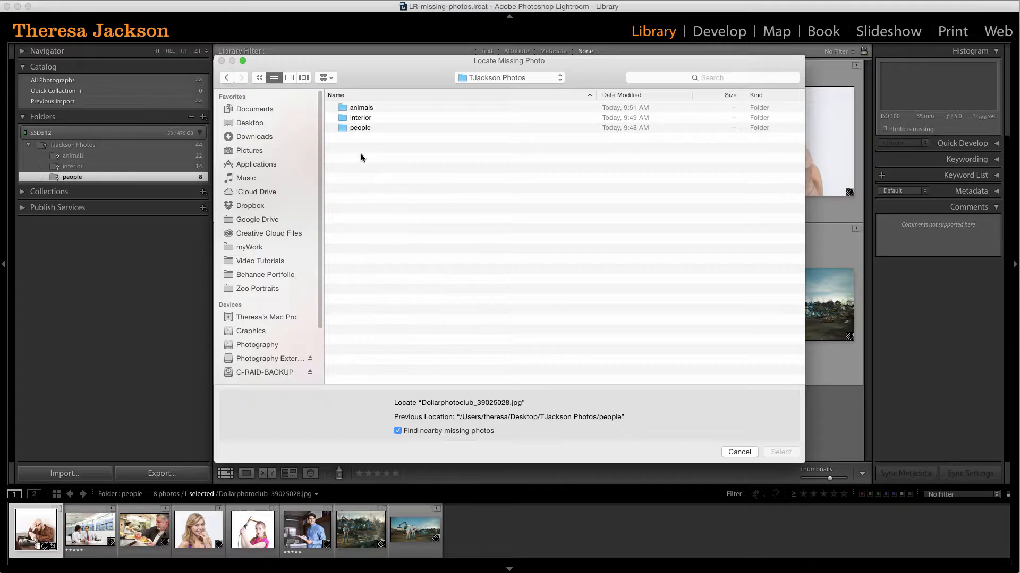
pyautogui.doubleClick(360, 128)
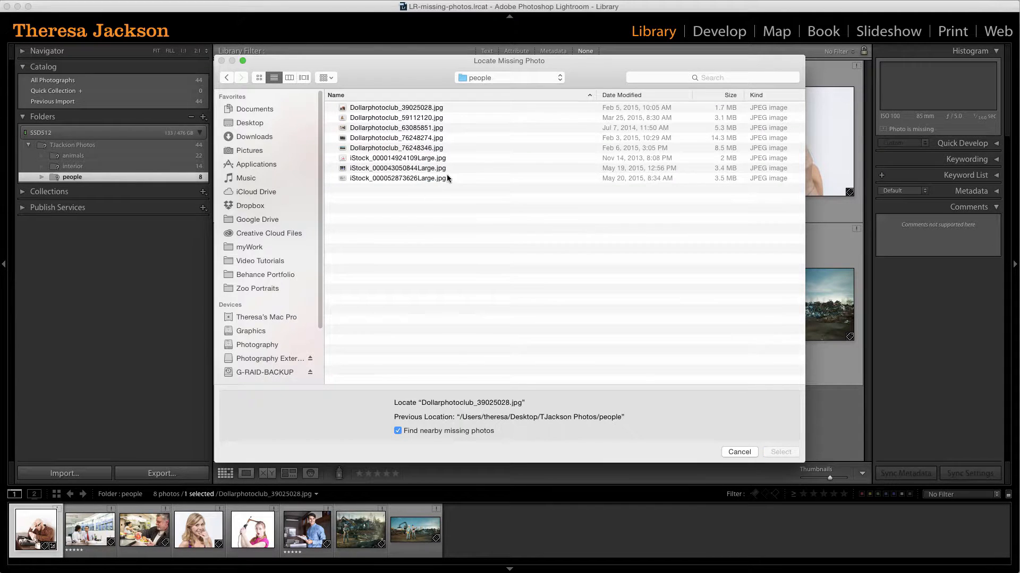
pyautogui.click(395, 108)
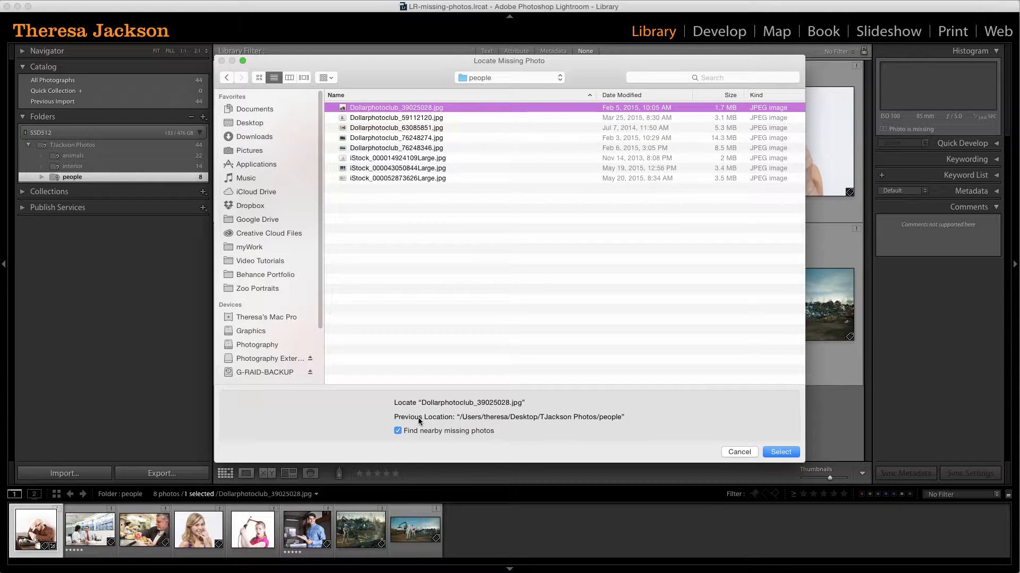
pyautogui.click(739, 452)
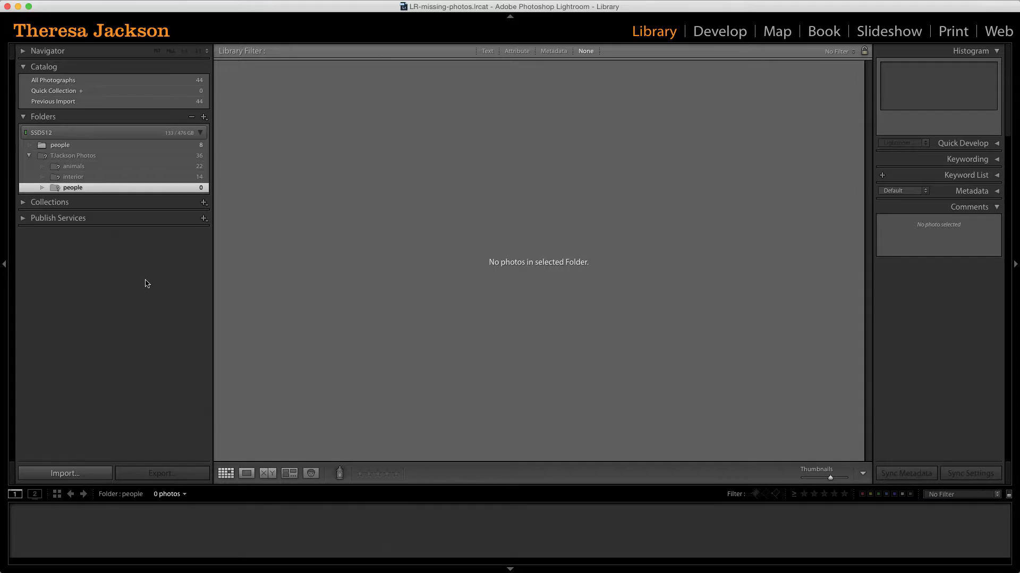
pyautogui.moveTo(72, 158)
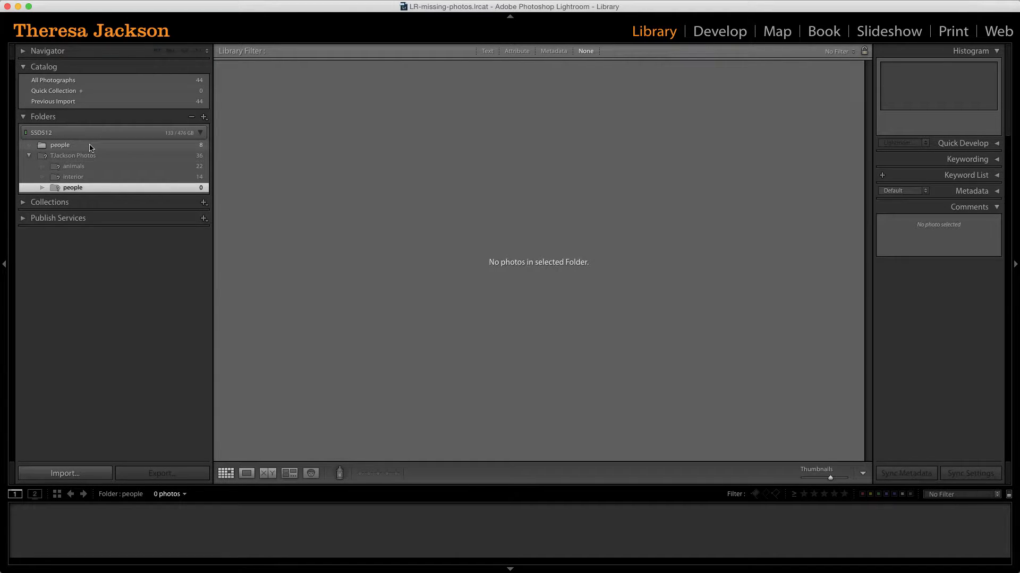
# Select the relinked people folder to show its 8 photos.
pyautogui.click(60, 144)
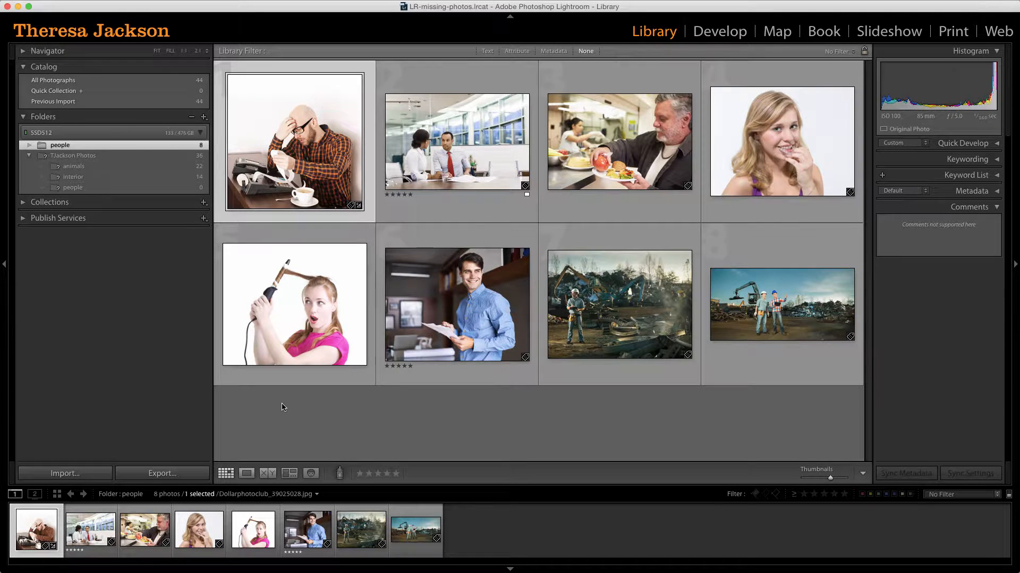
pyautogui.moveTo(288, 427)
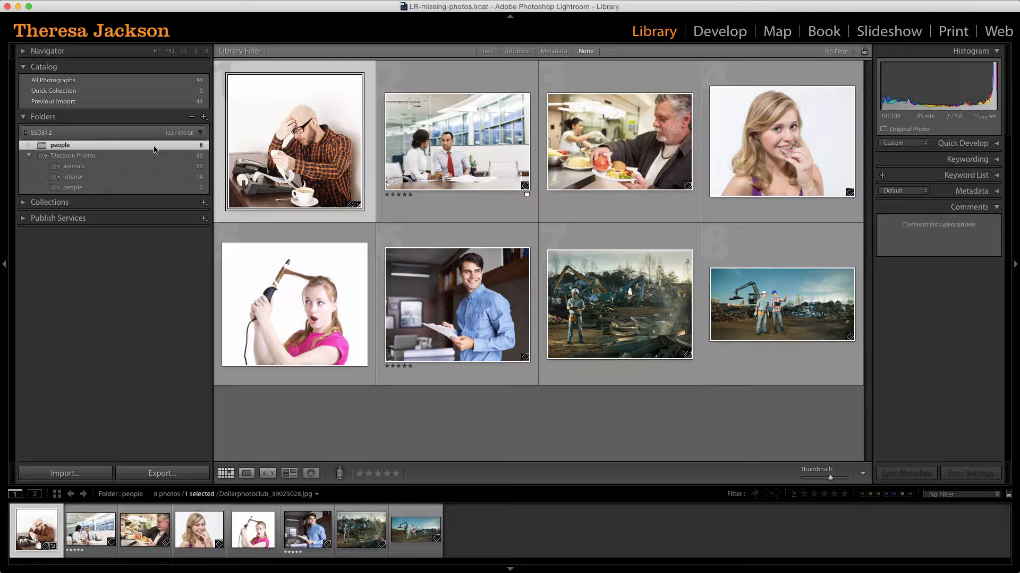
# Show Pictures and TJackson Photos as parents of people, then open animals.
pyautogui.rightClick(60, 145)
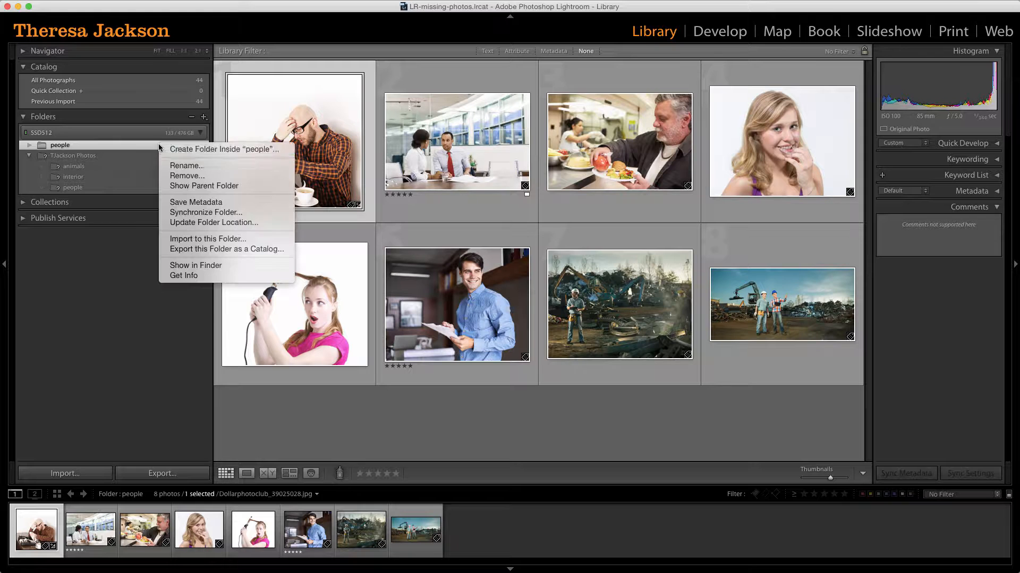
pyautogui.moveTo(180, 190)
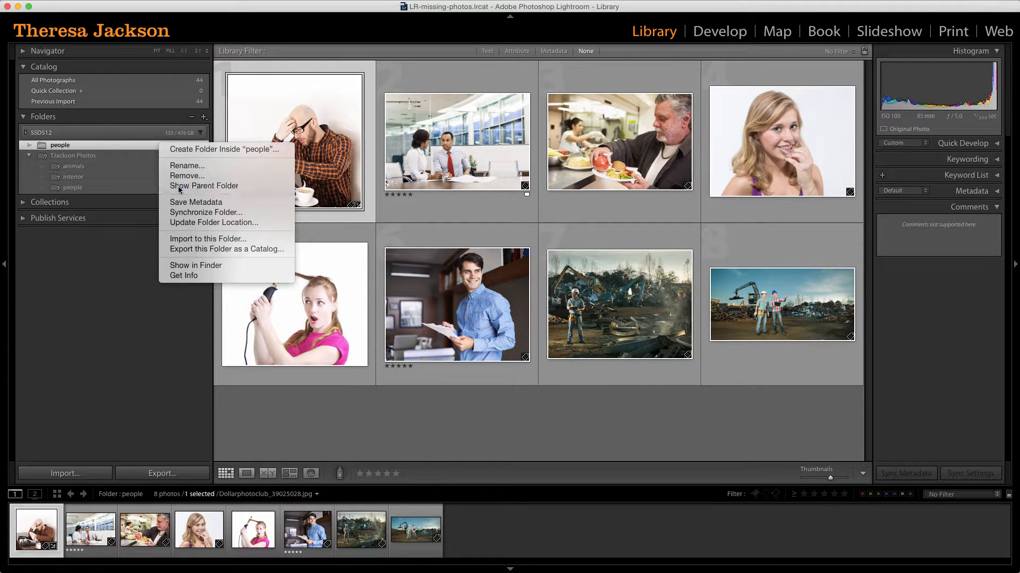
pyautogui.click(204, 185)
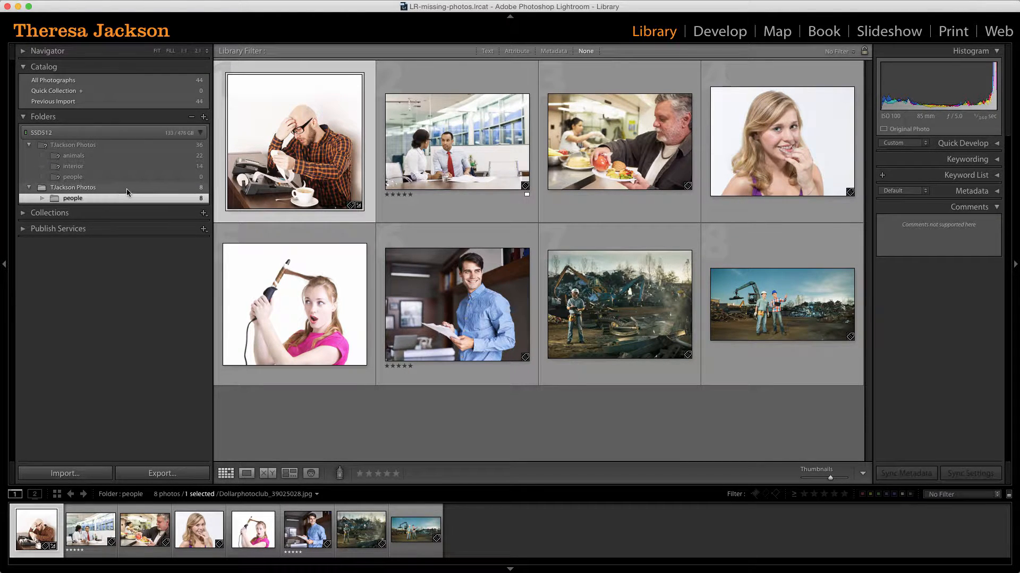
pyautogui.rightClick(73, 198)
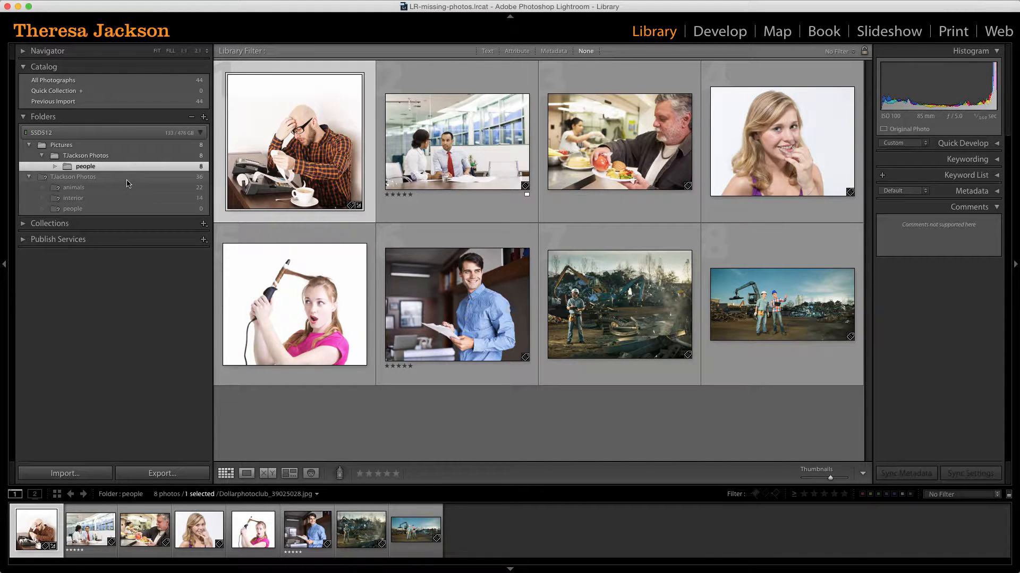
pyautogui.moveTo(127, 186)
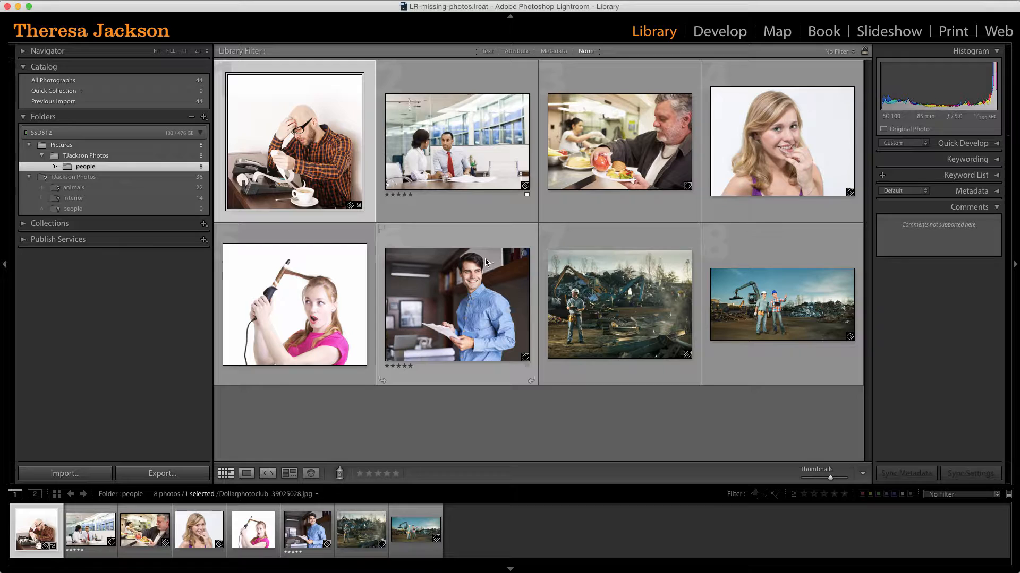
pyautogui.click(74, 187)
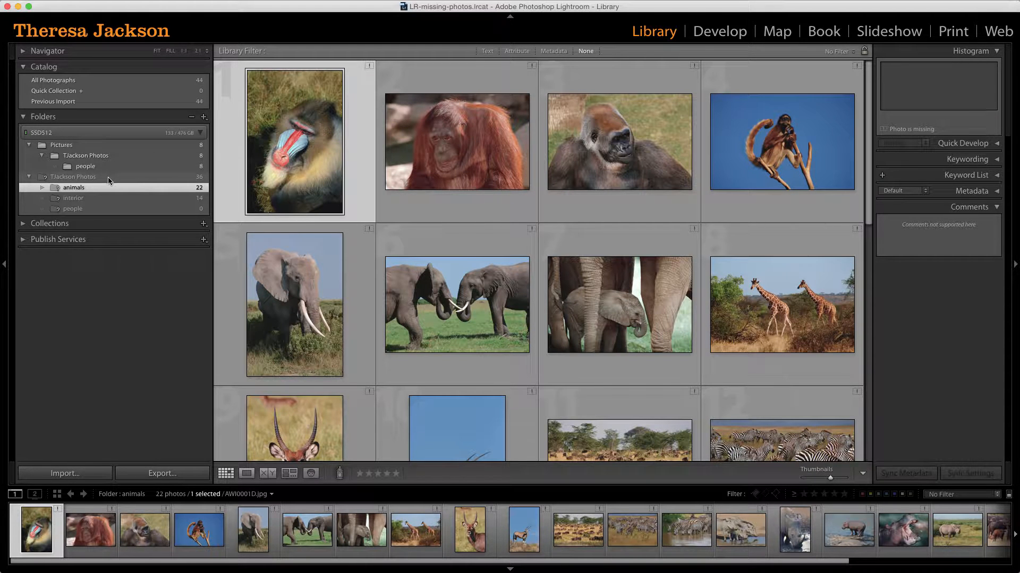
pyautogui.click(73, 176)
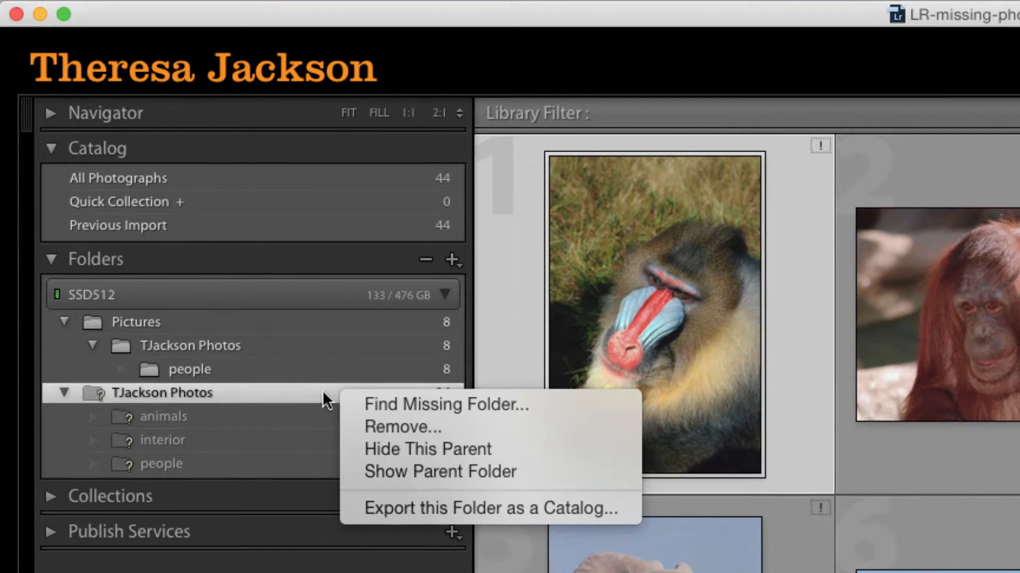
pyautogui.moveTo(446, 405)
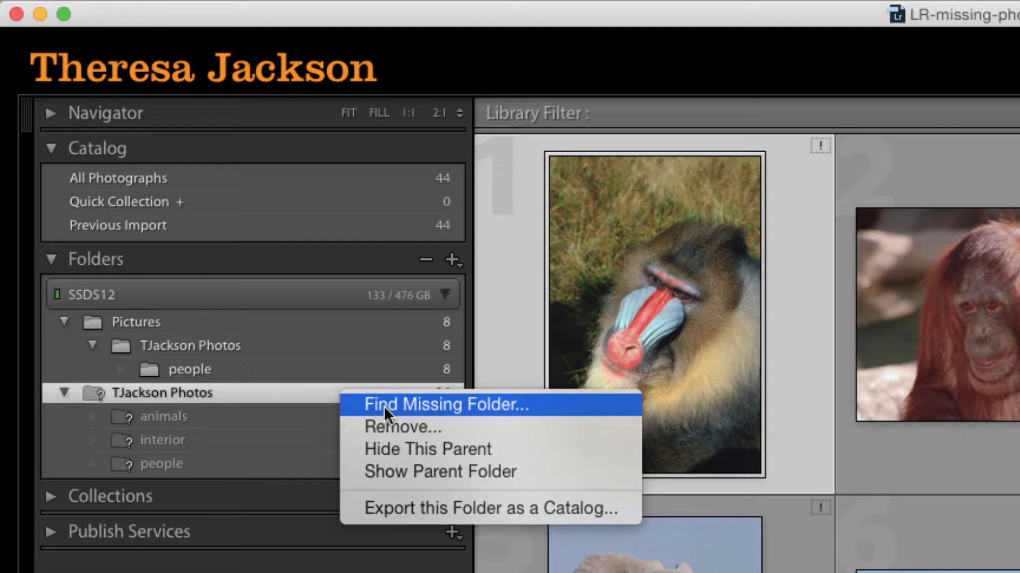
pyautogui.moveTo(446, 415)
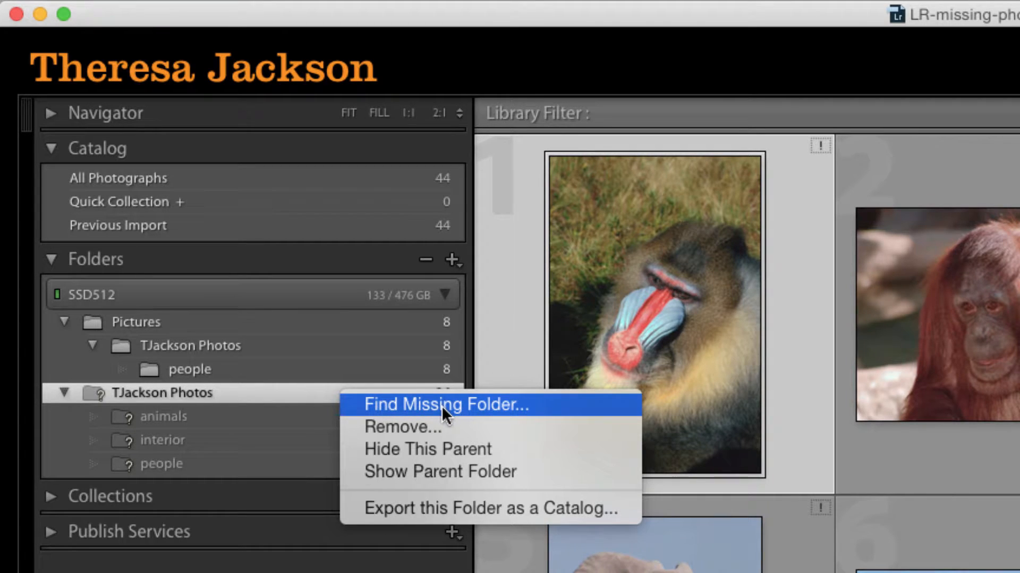
pyautogui.click(445, 405)
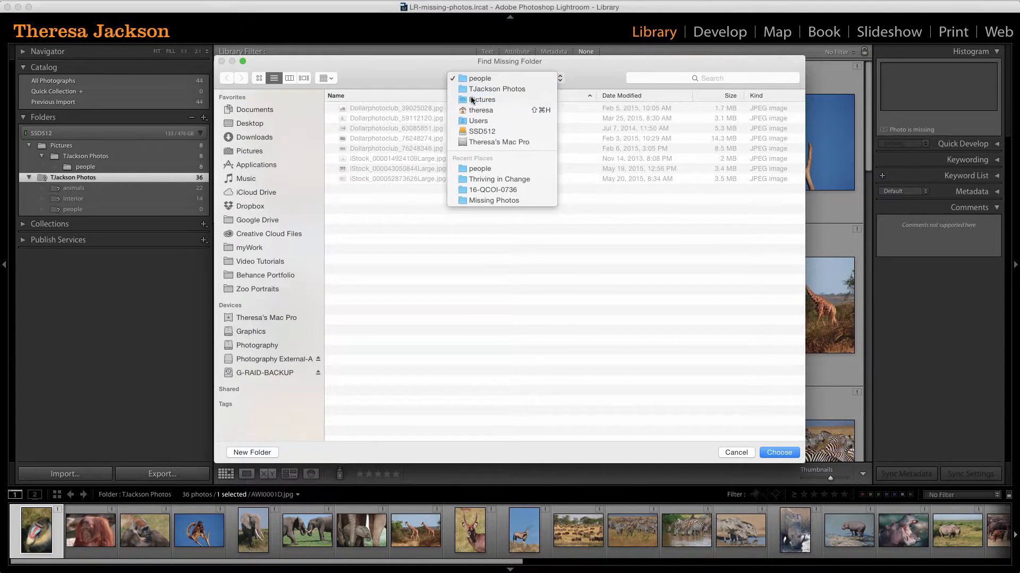
pyautogui.click(482, 99)
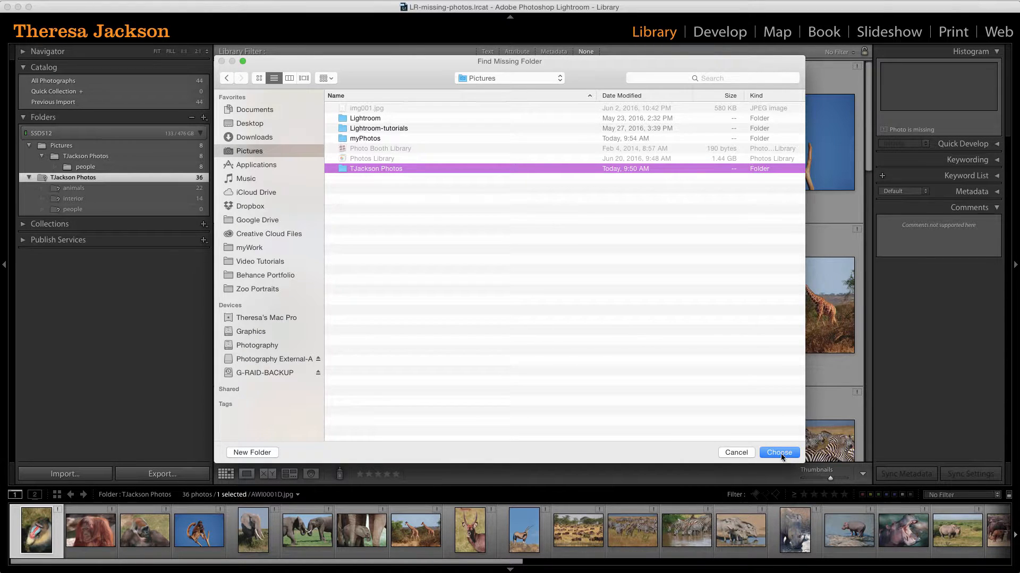
pyautogui.click(778, 453)
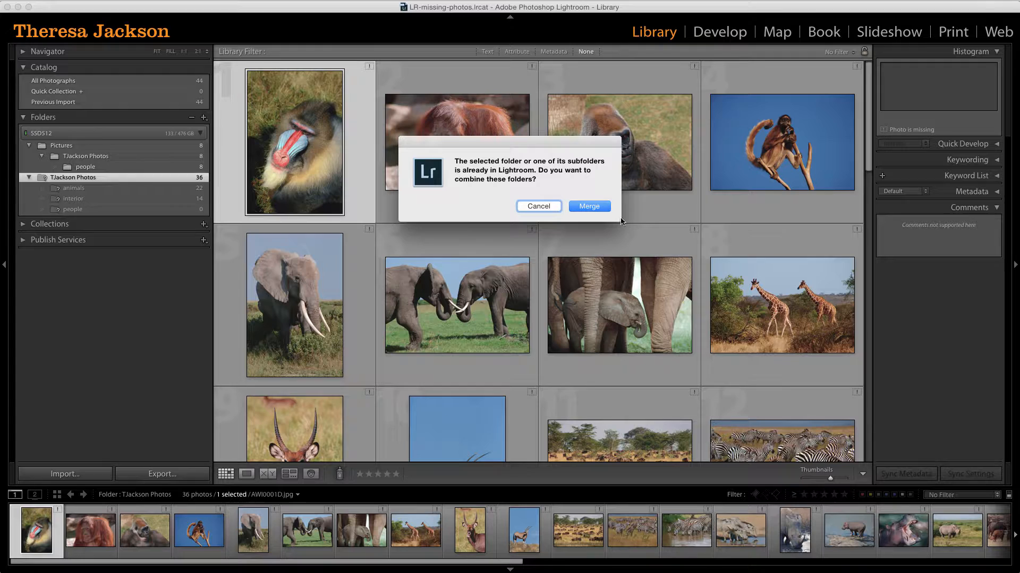
pyautogui.click(588, 206)
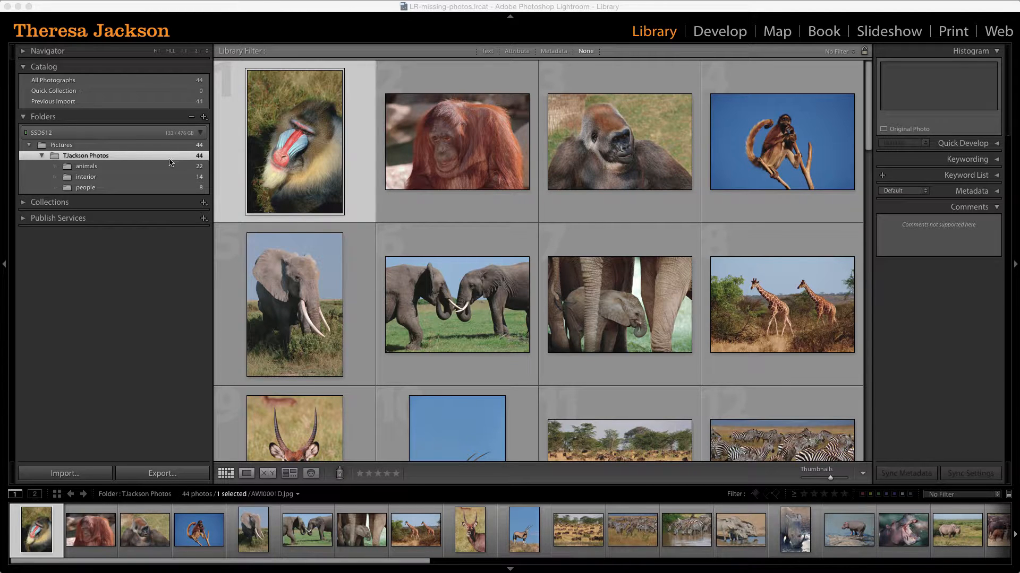
pyautogui.moveTo(173, 160)
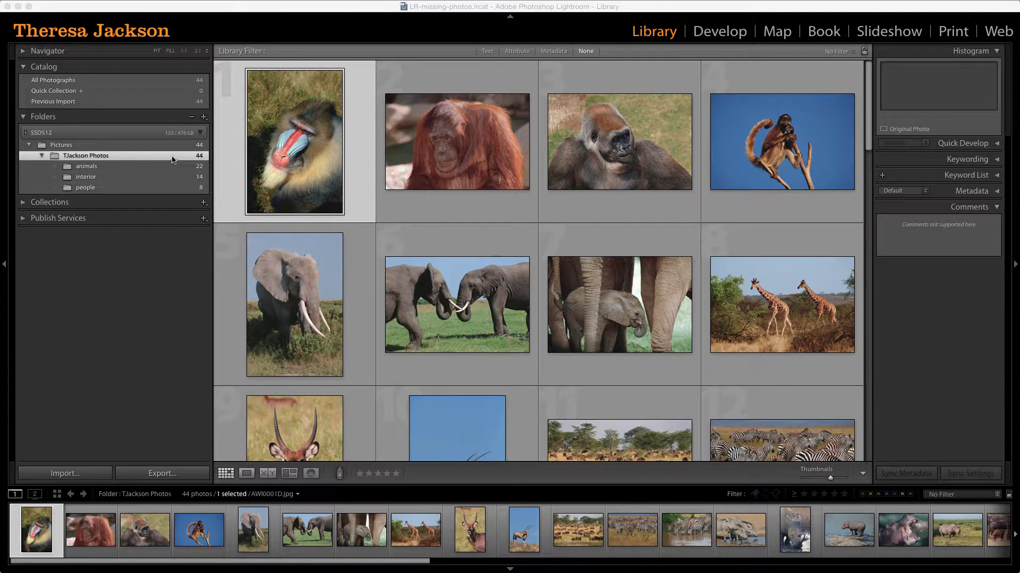
# Reveal TJackson Photos in Finder and rename interior to 'room interior'.
pyautogui.rightClick(86, 155)
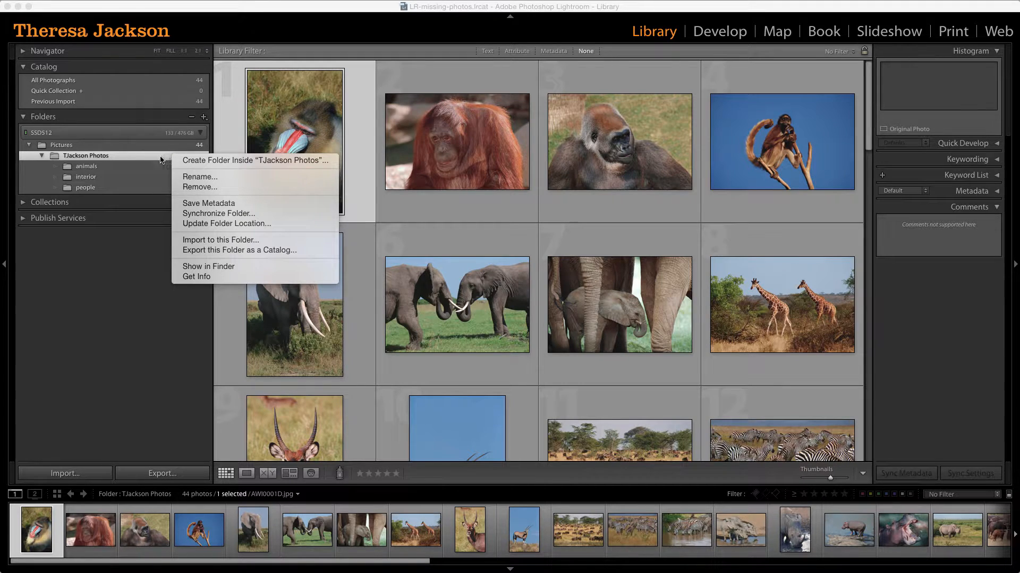
pyautogui.moveTo(208, 266)
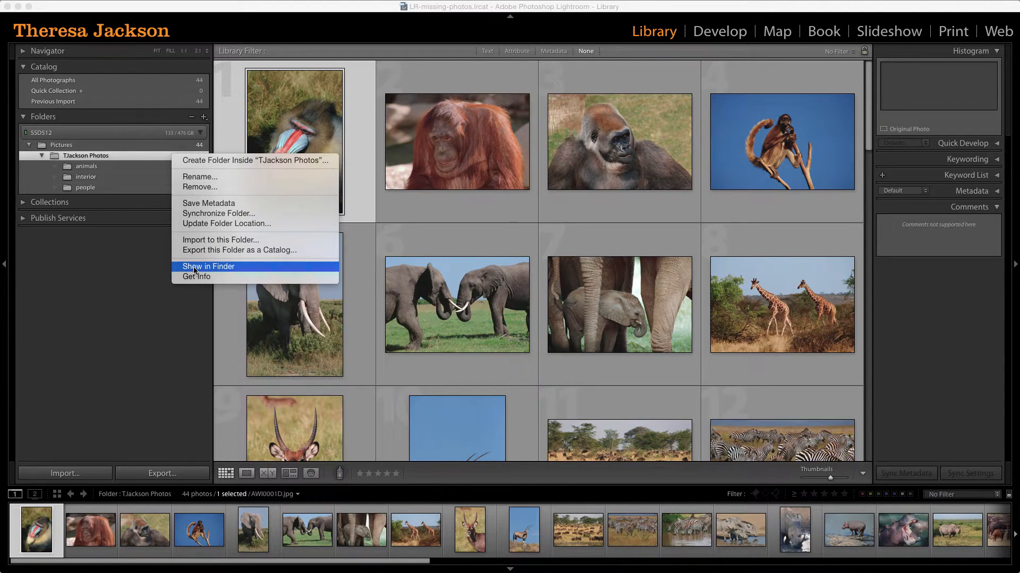
pyautogui.click(208, 266)
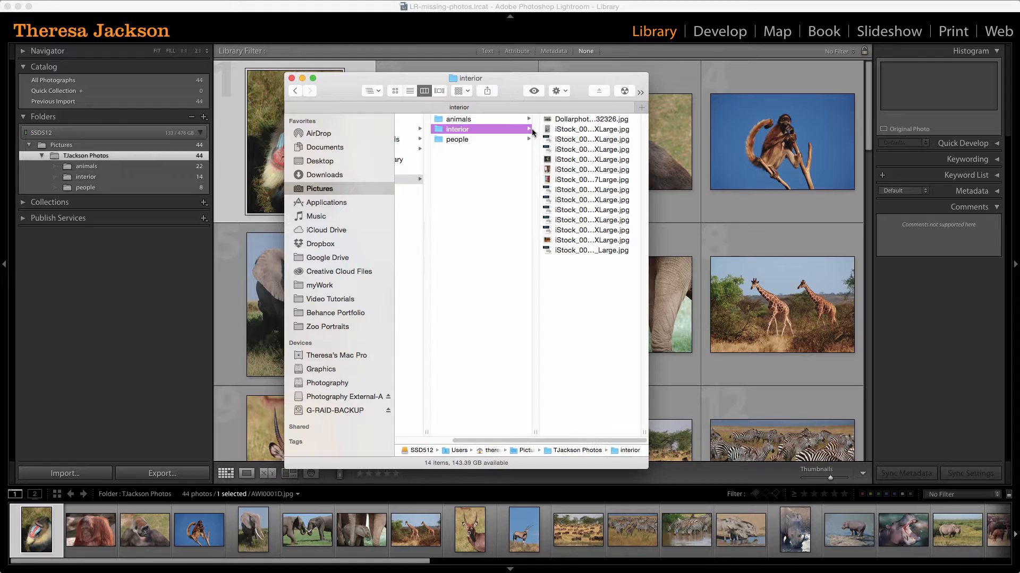
pyautogui.doubleClick(458, 128)
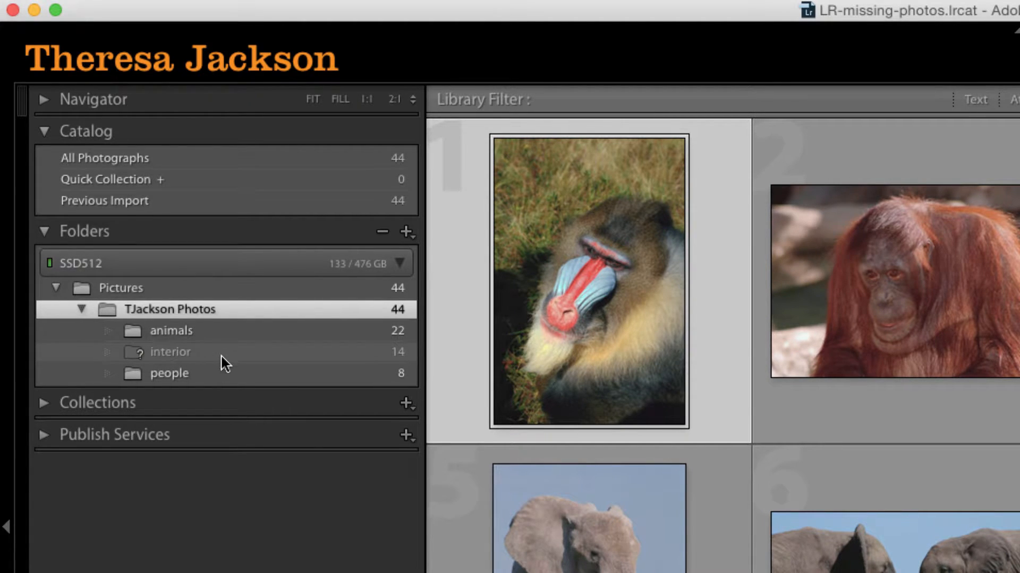
pyautogui.moveTo(229, 362)
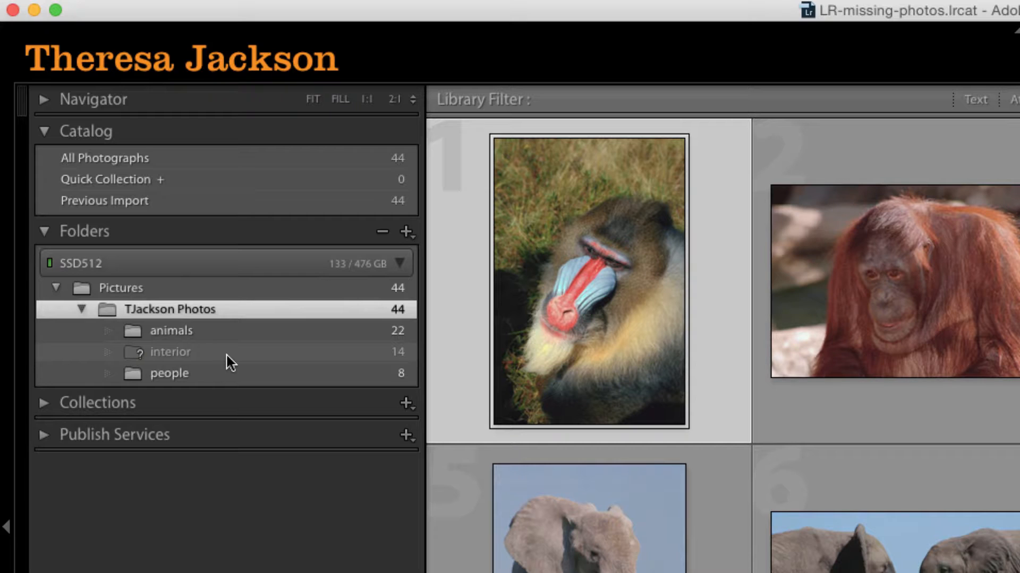
pyautogui.moveTo(204, 359)
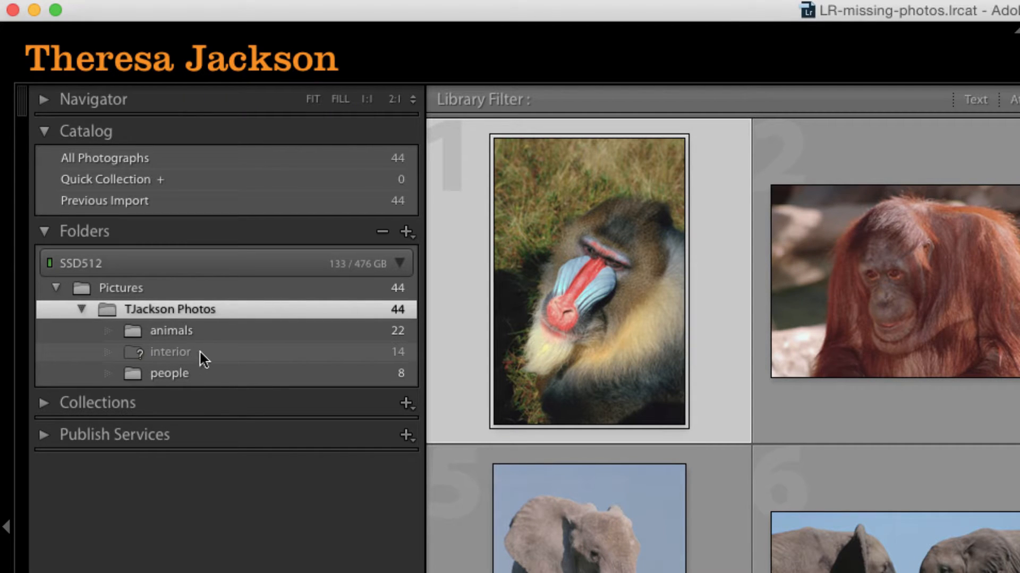
pyautogui.moveTo(233, 361)
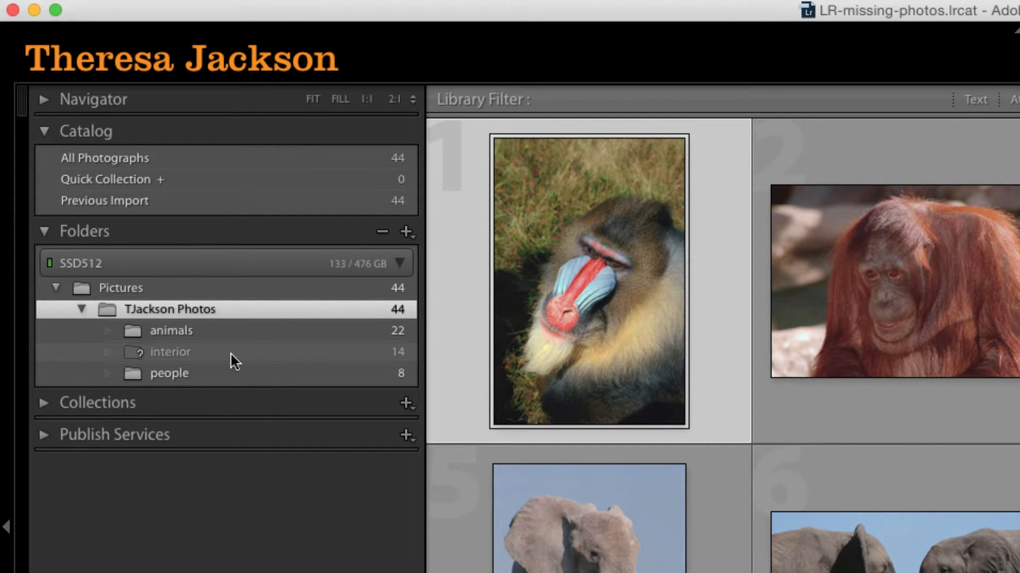
pyautogui.moveTo(274, 361)
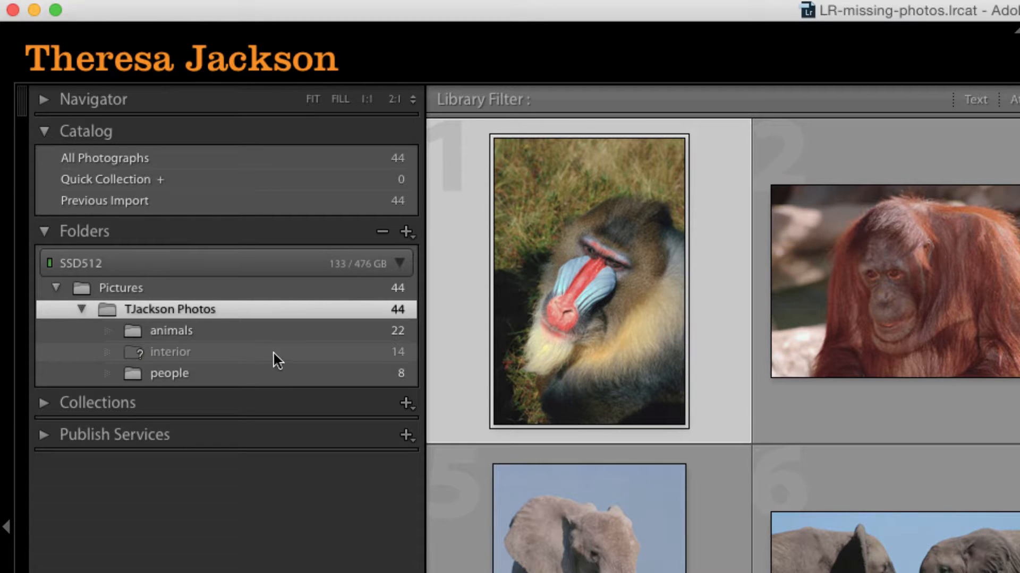
# Point the missing interior folder to TJackson Photos > room interior.
pyautogui.rightClick(170, 351)
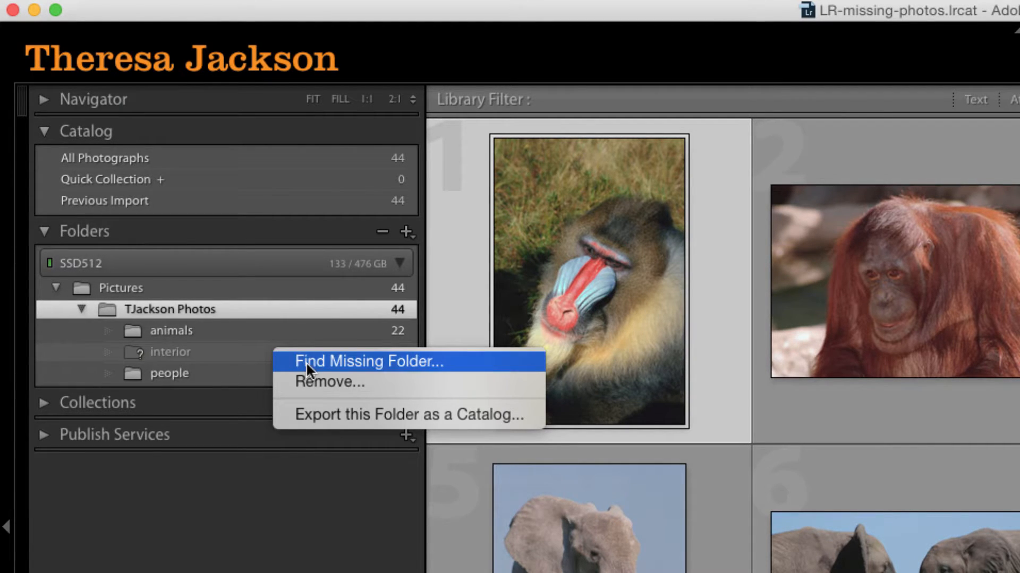
pyautogui.click(368, 362)
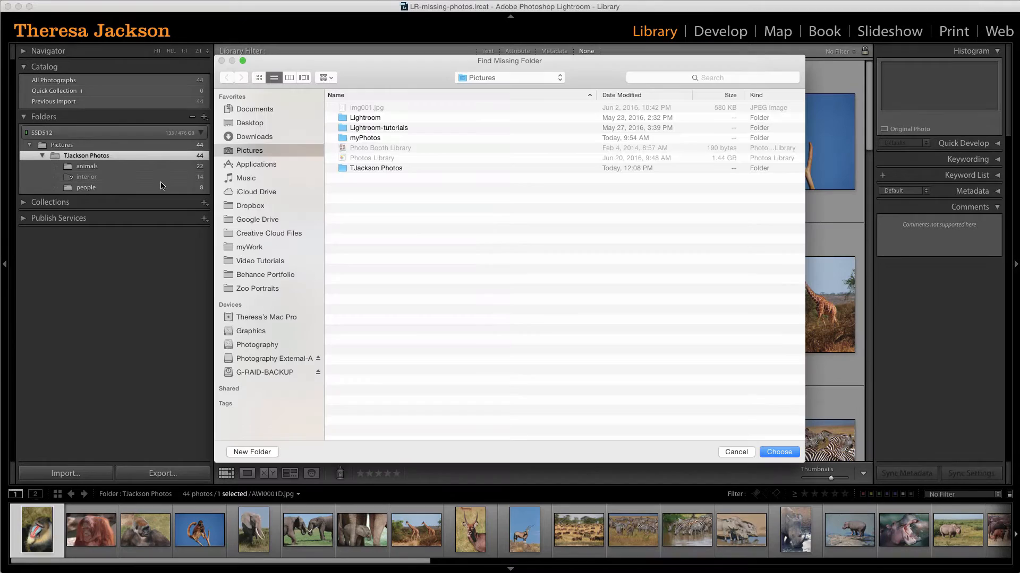
pyautogui.click(376, 167)
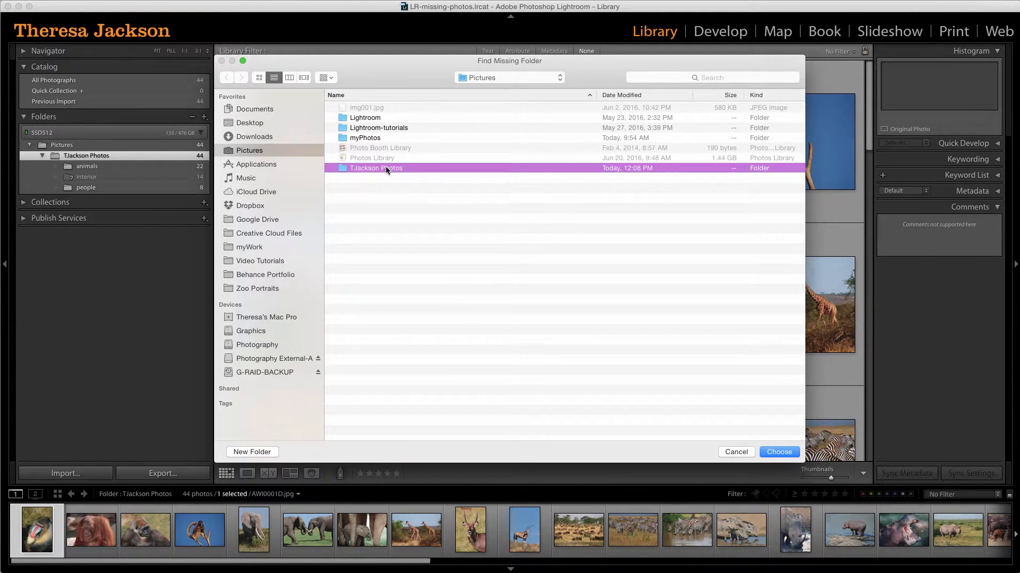
pyautogui.doubleClick(376, 167)
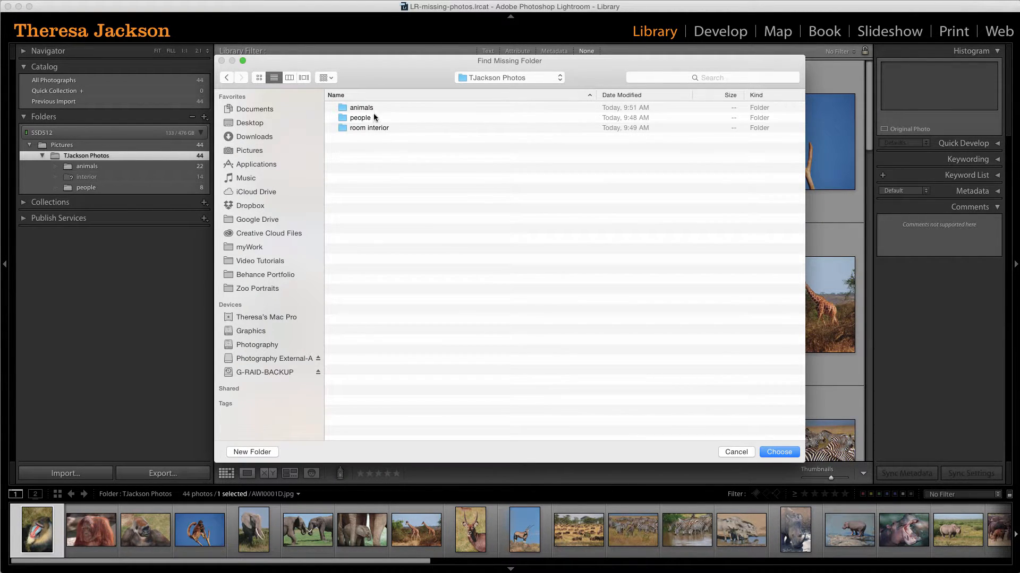
pyautogui.click(368, 127)
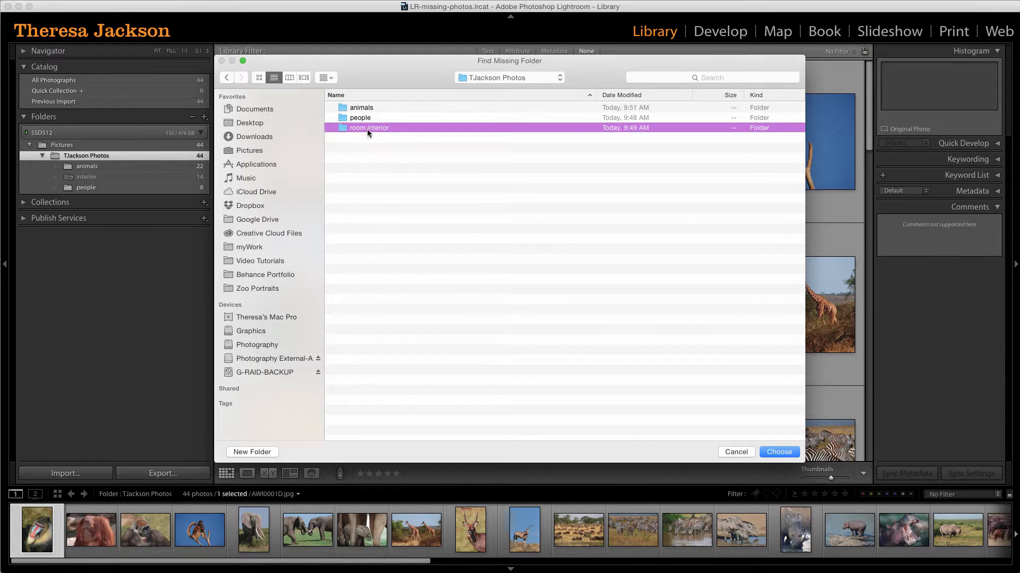
pyautogui.click(779, 451)
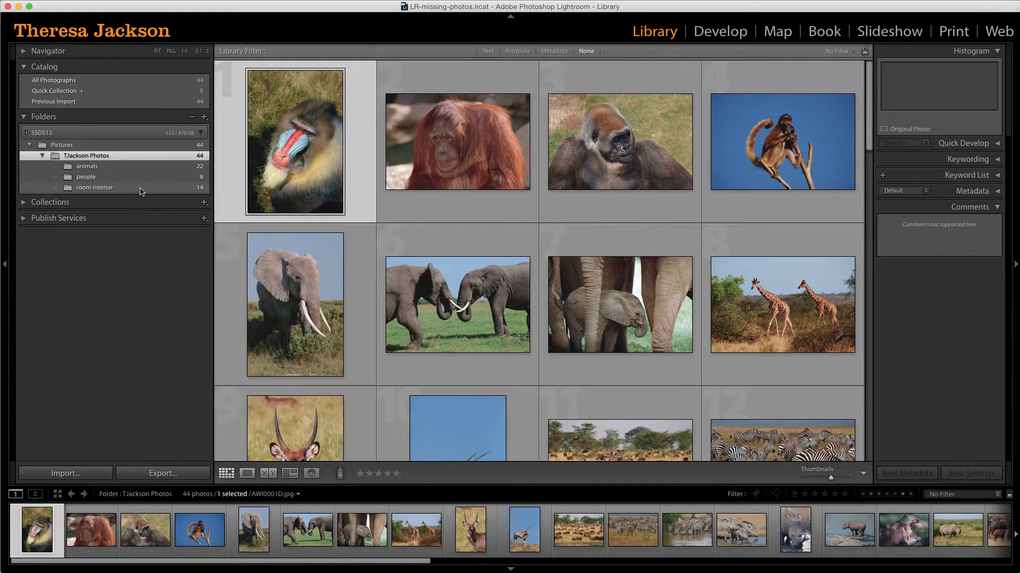
pyautogui.moveTo(151, 191)
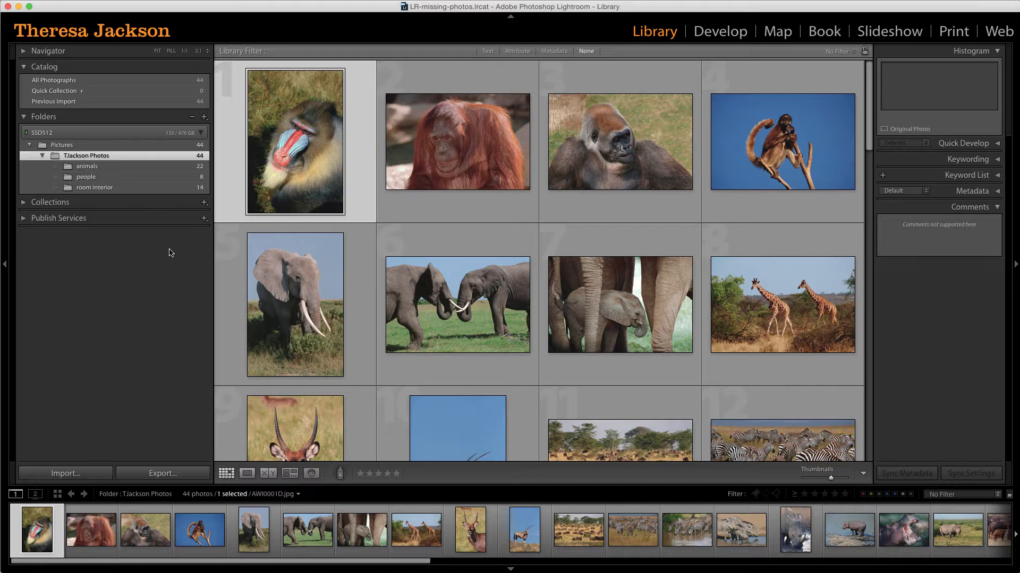
pyautogui.moveTo(168, 253)
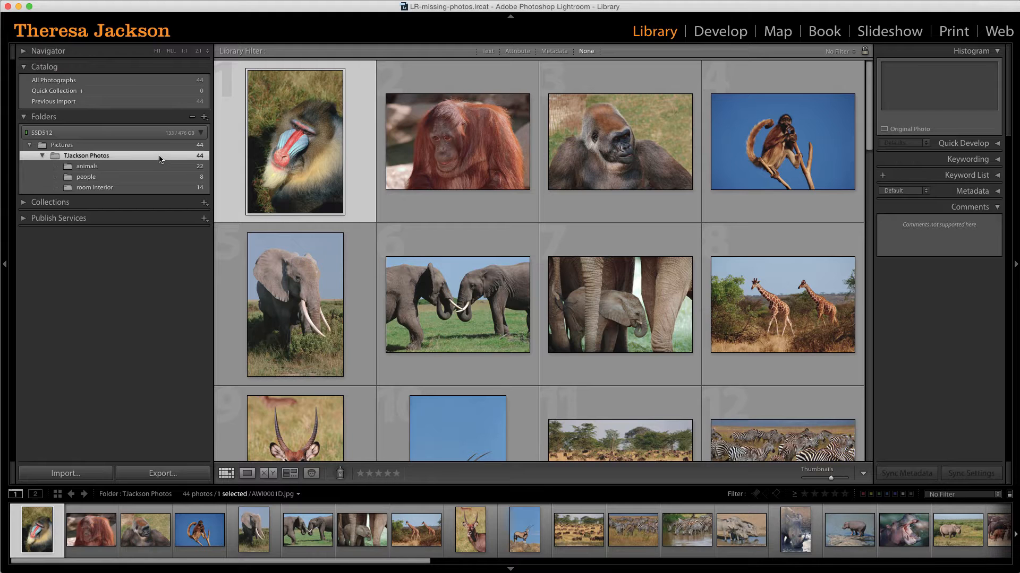
# Rename the TJackson Photos folder in the Folders panel to 'stock Photos'.
pyautogui.rightClick(87, 155)
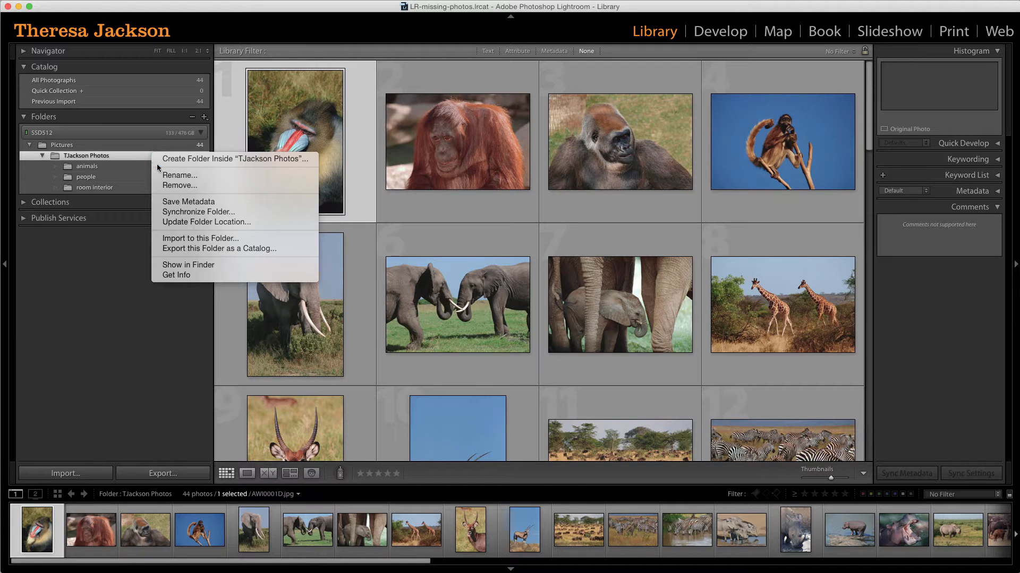
pyautogui.click(180, 175)
pyautogui.write('stock Photos')
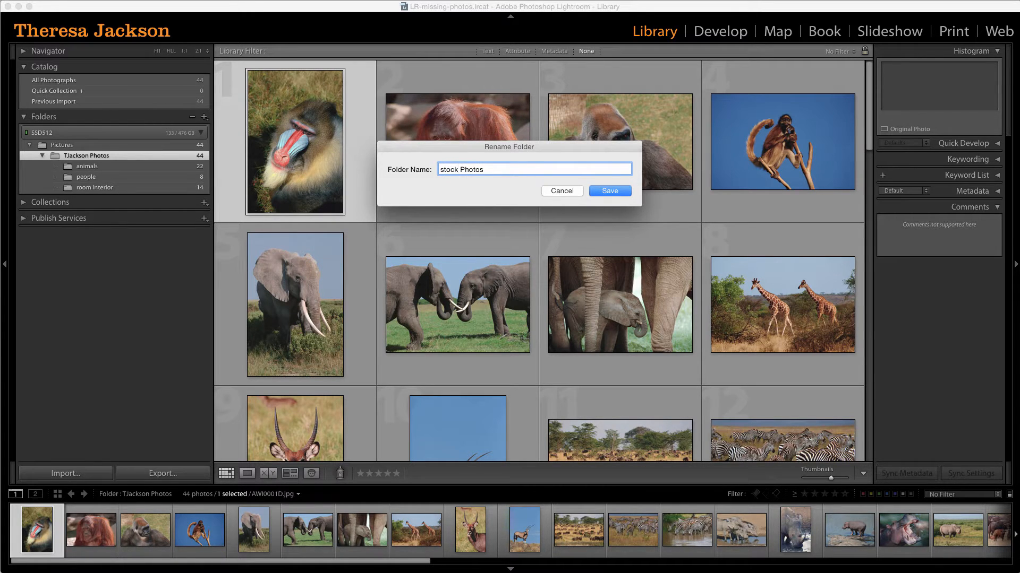
pyautogui.click(608, 190)
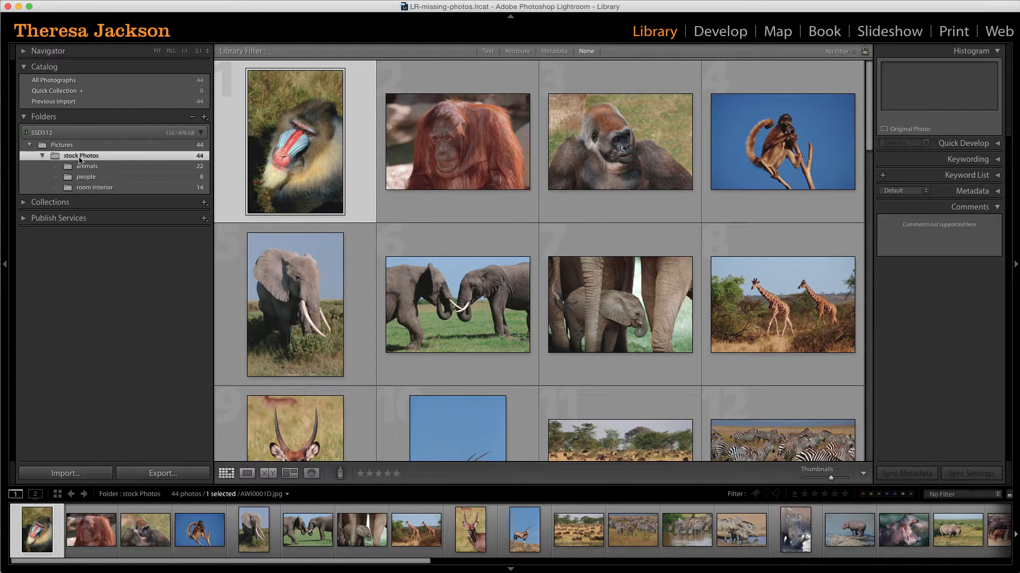
pyautogui.rightClick(81, 155)
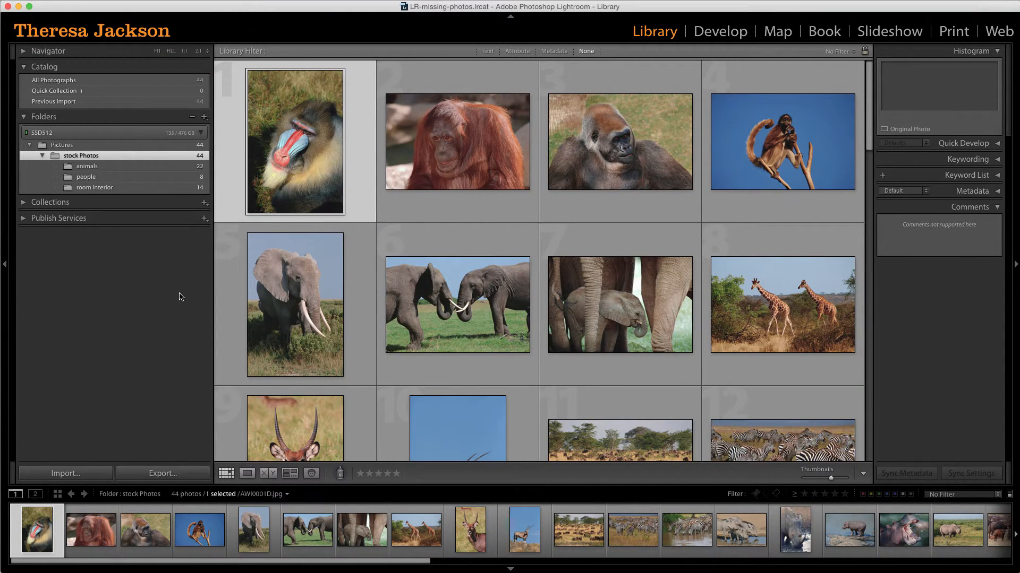
pyautogui.moveTo(172, 294)
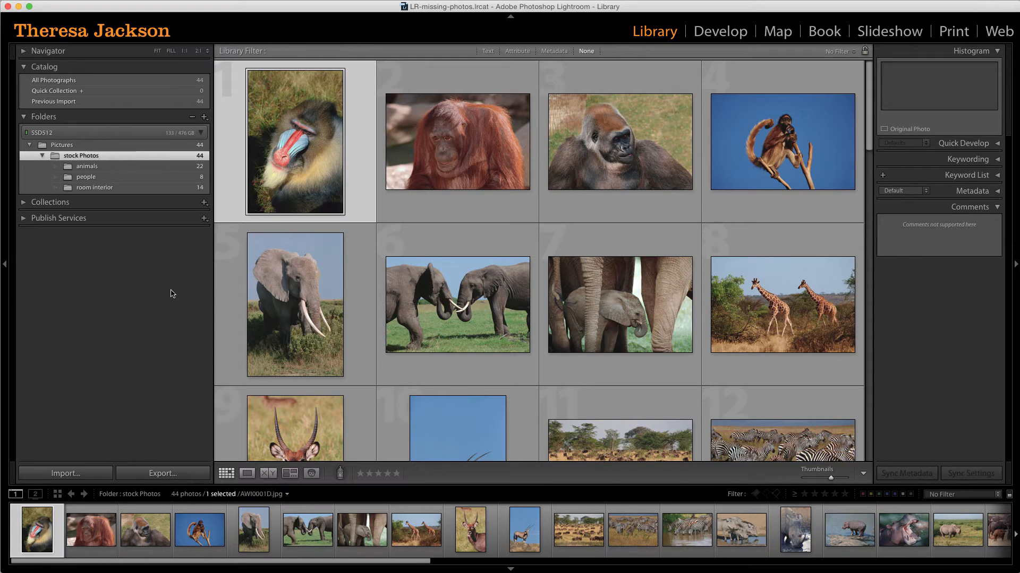
pyautogui.moveTo(166, 296)
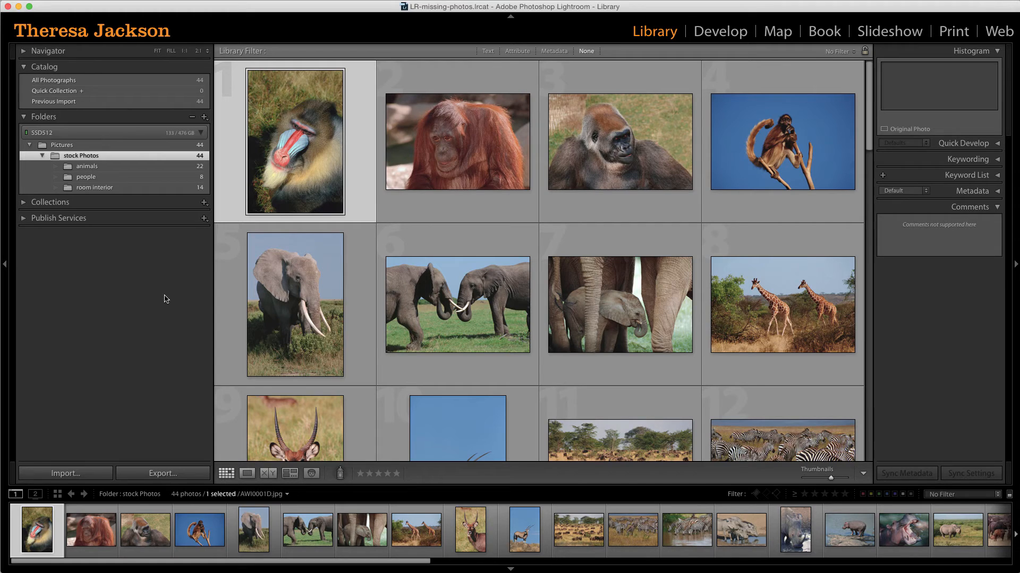
pyautogui.moveTo(164, 299)
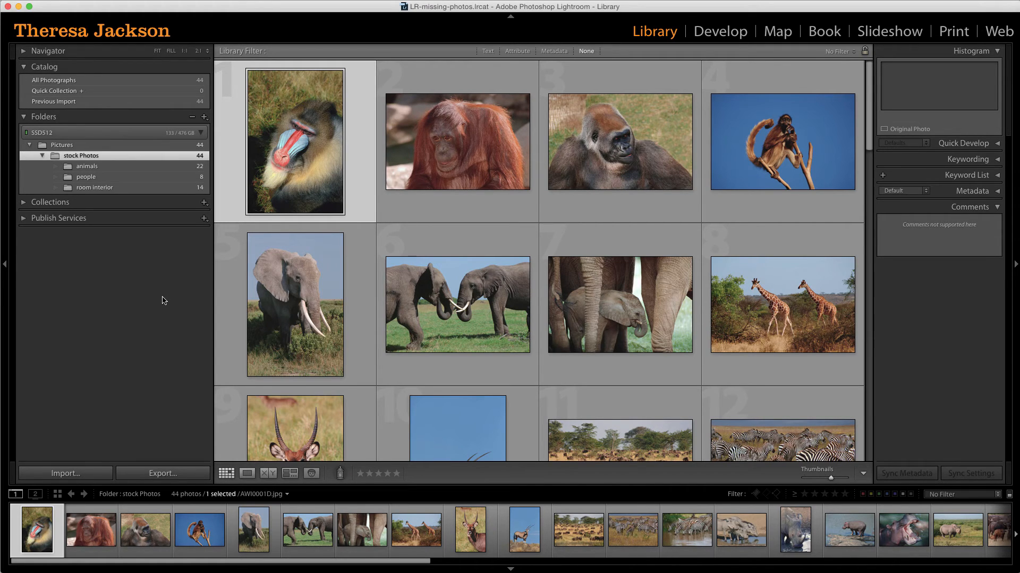
pyautogui.moveTo(162, 297)
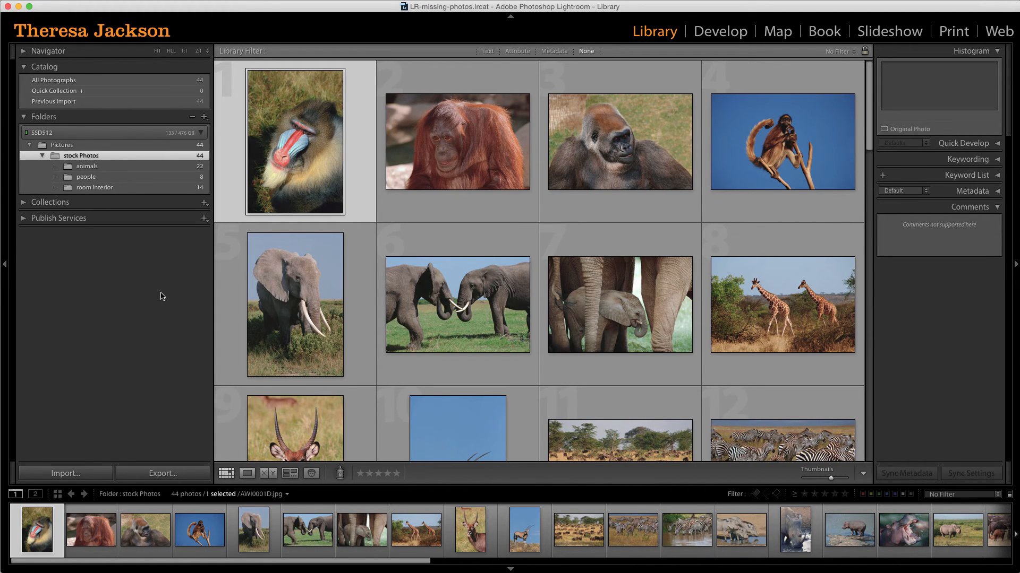